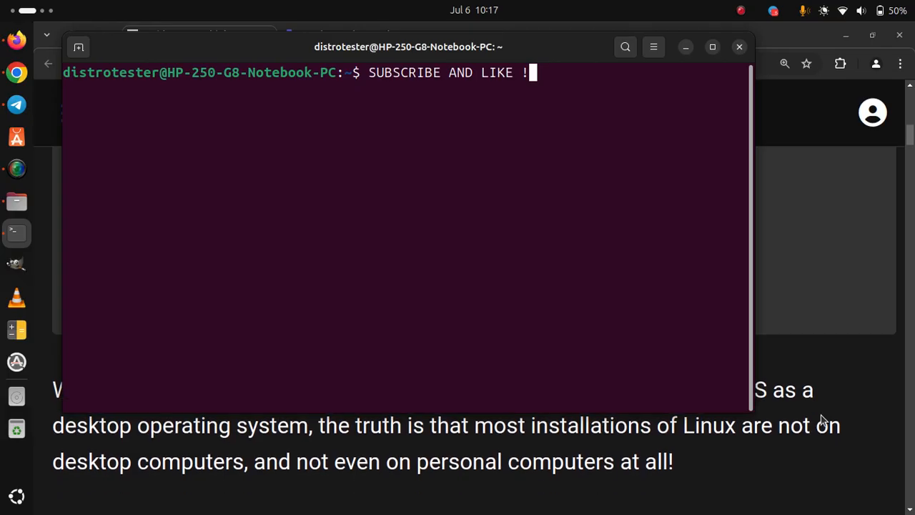
scroll("down", 3)
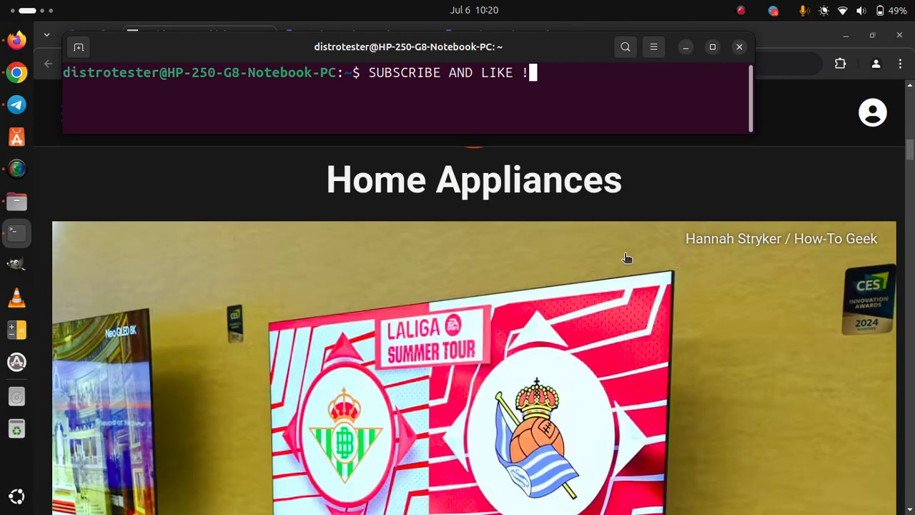
scroll("down", 3)
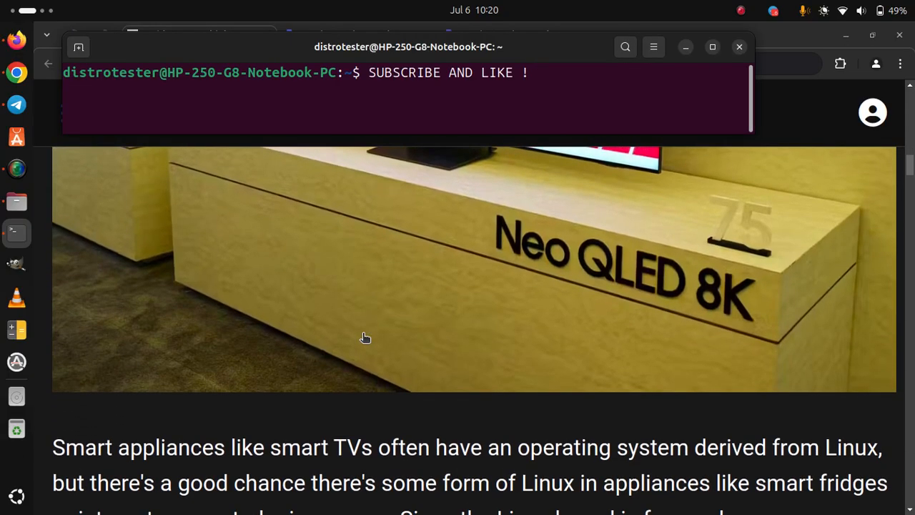
scroll("down", 3)
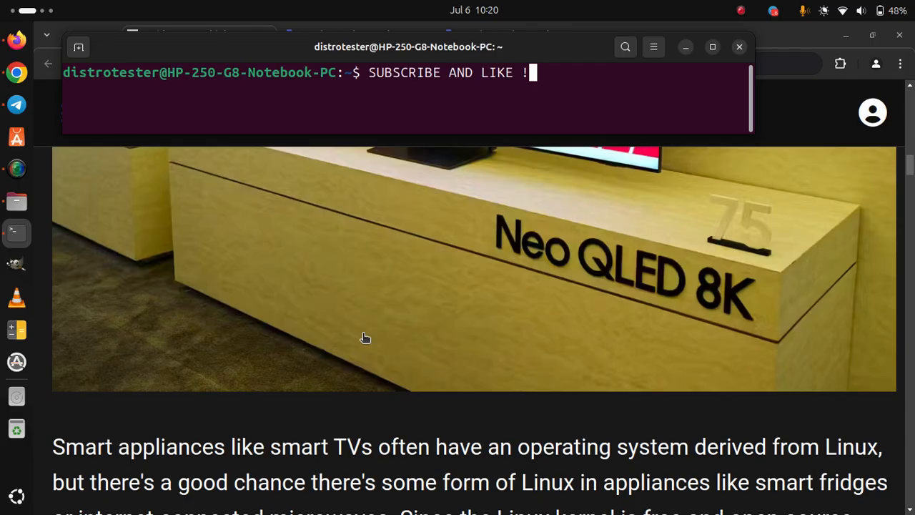
scroll("down", 3)
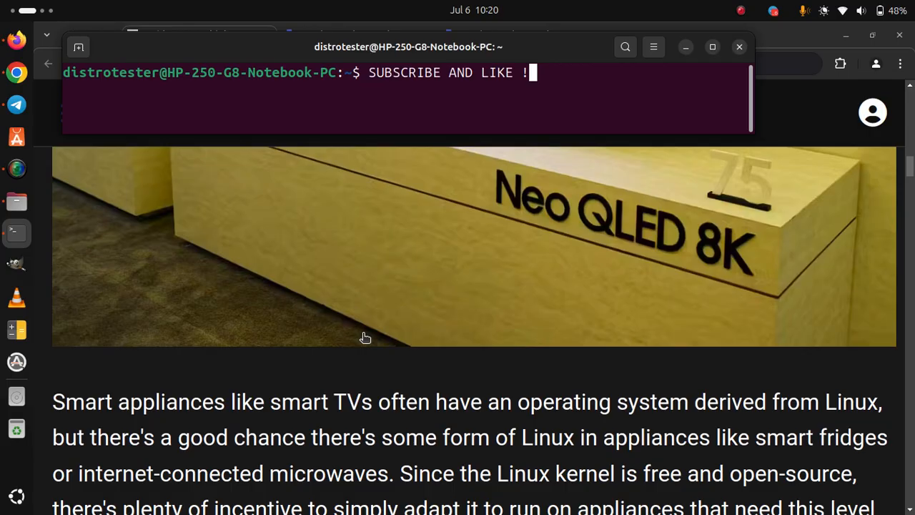
scroll("down", 3)
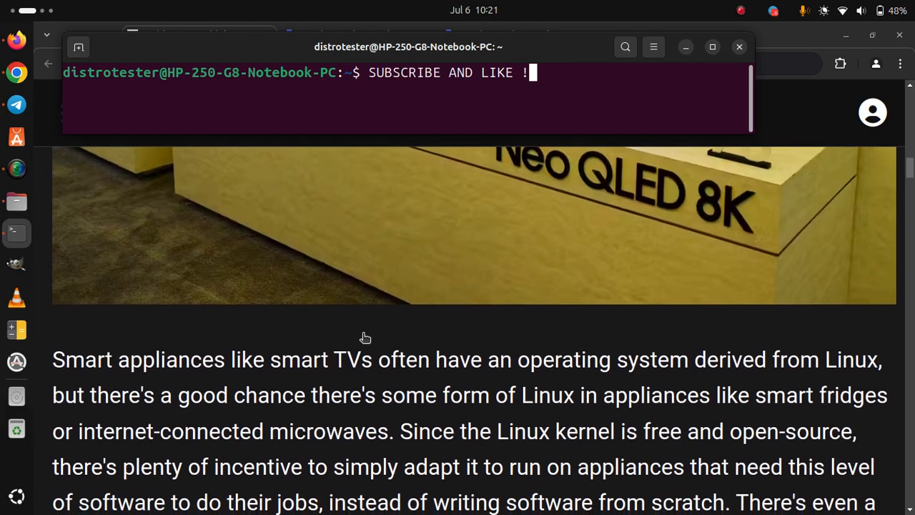
scroll("down", 3)
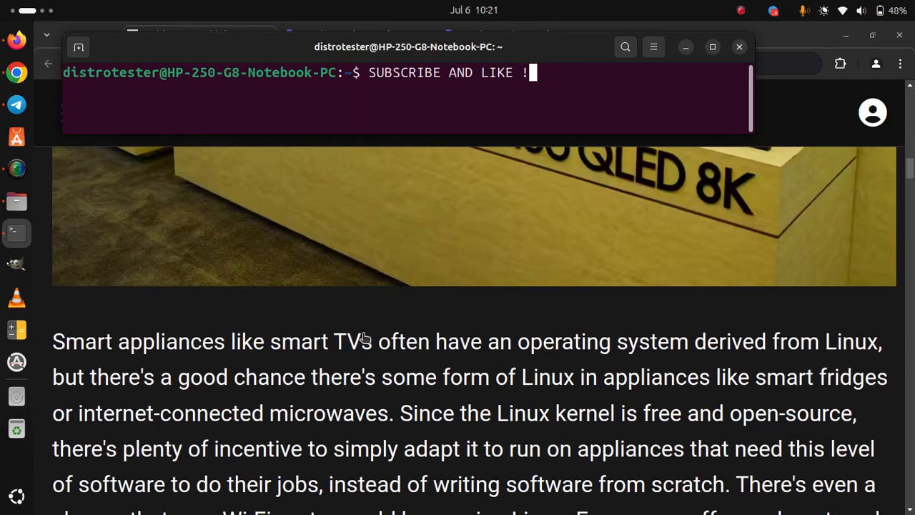
scroll("down", 3)
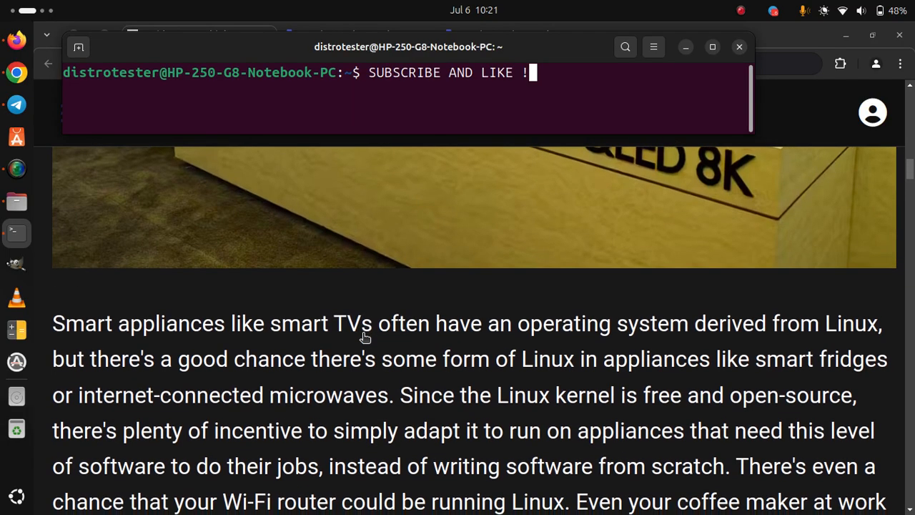
scroll("down", 3)
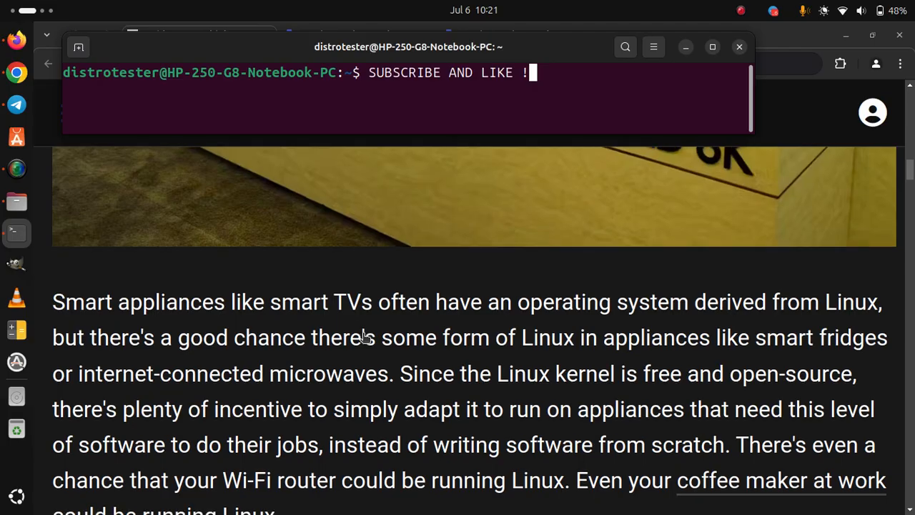
scroll("down", 3)
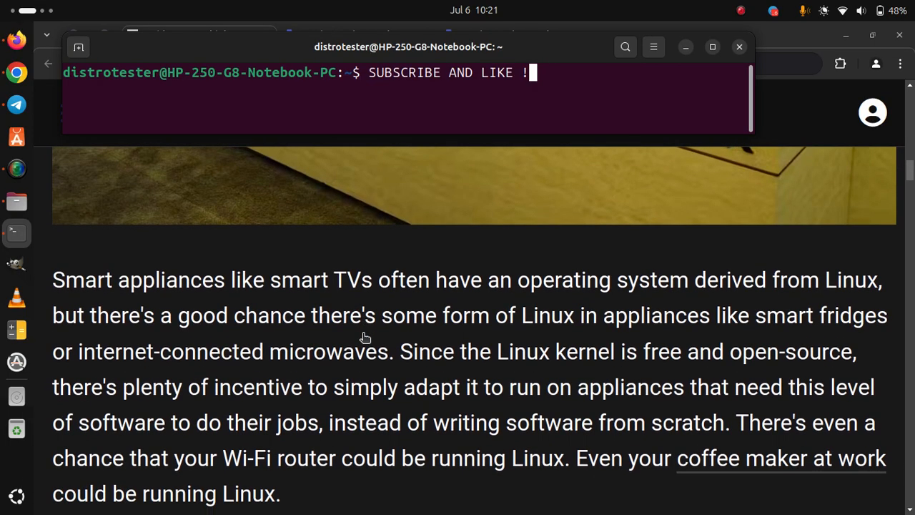
scroll("down", 3)
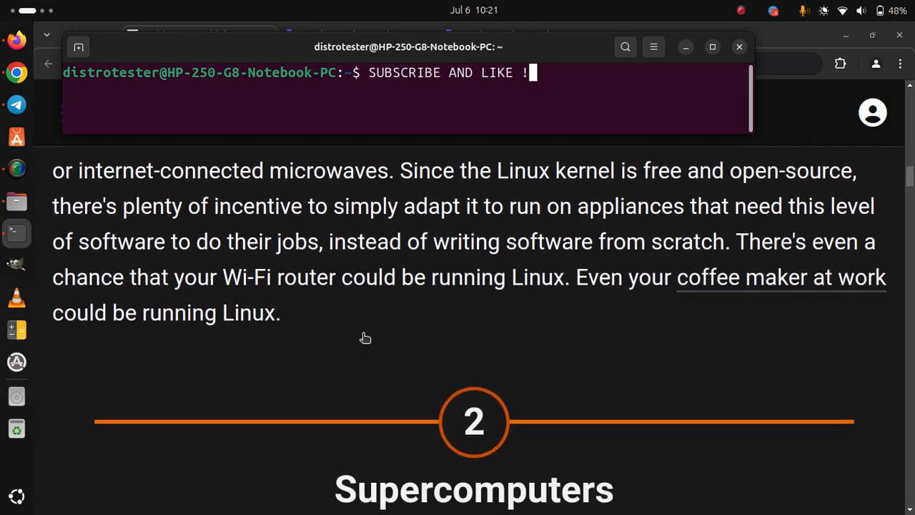
scroll("down", 3)
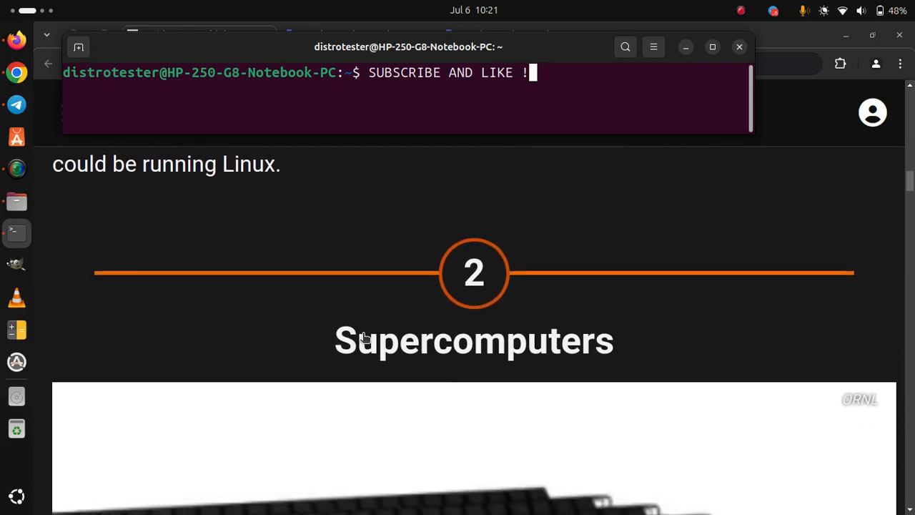
scroll("down", 3)
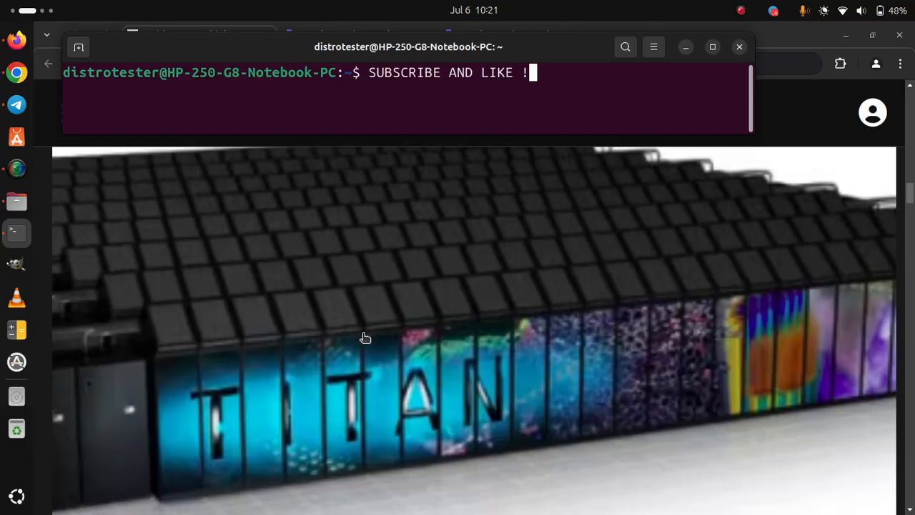
scroll("down", 3)
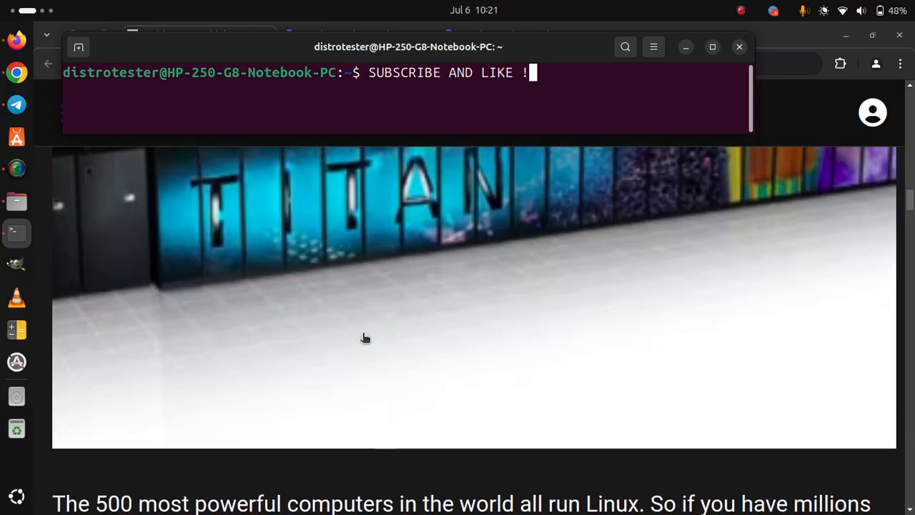
scroll("down", 3)
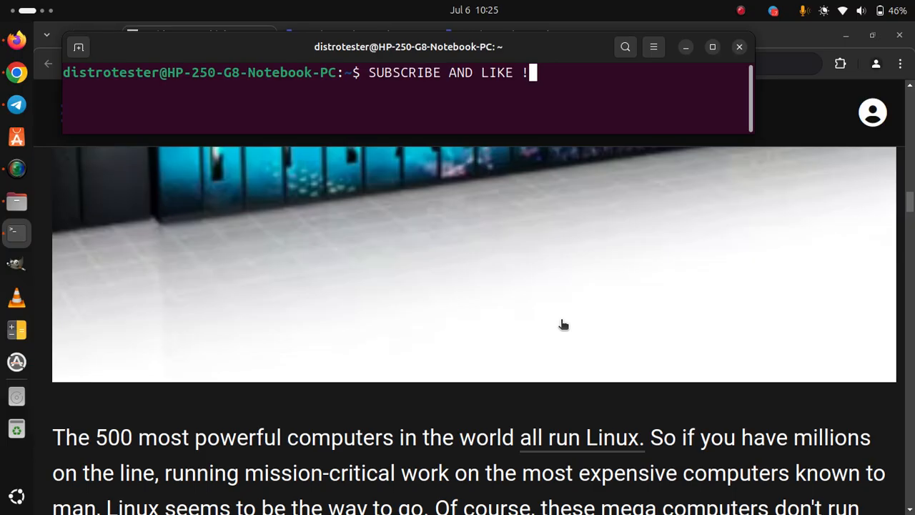
scroll("down", 3)
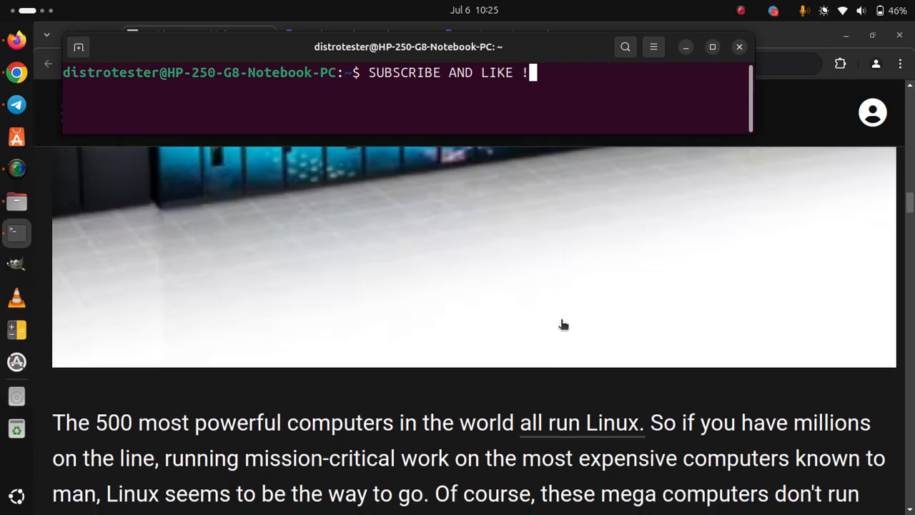
scroll("down", 3)
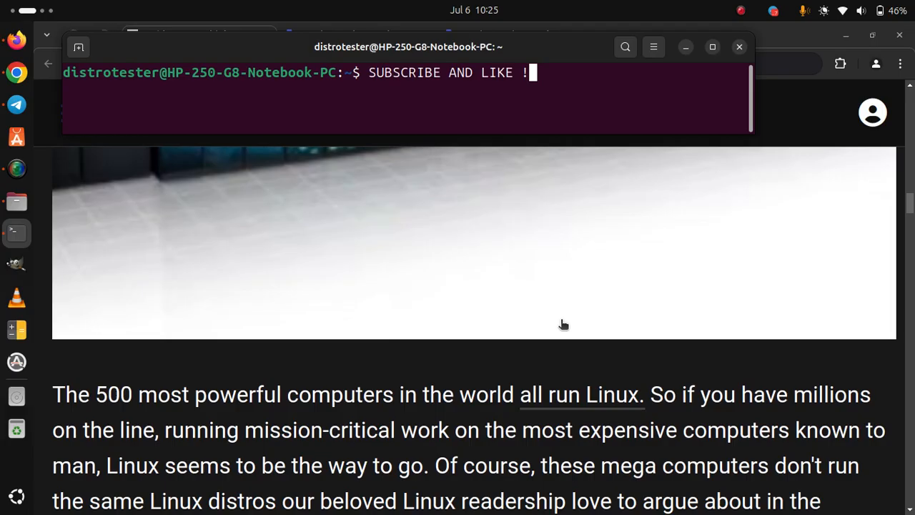
scroll("down", 3)
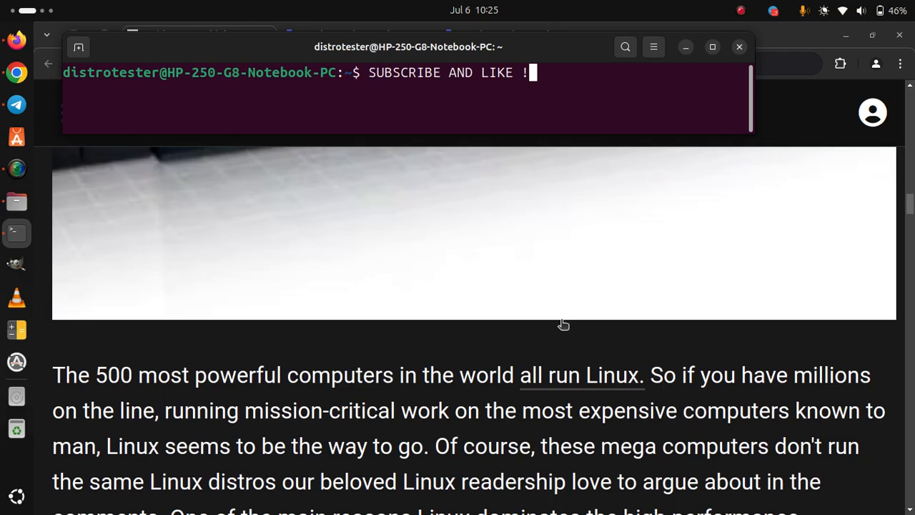
scroll("down", 3)
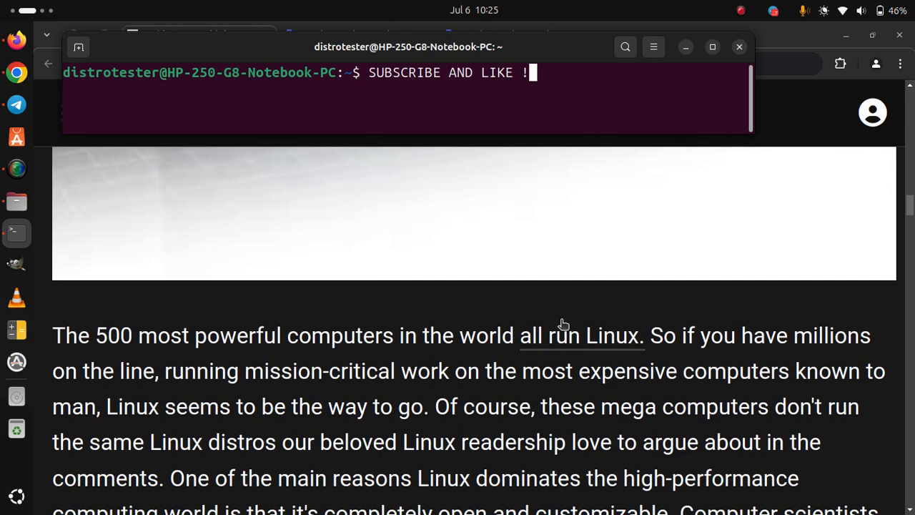
scroll("down", 3)
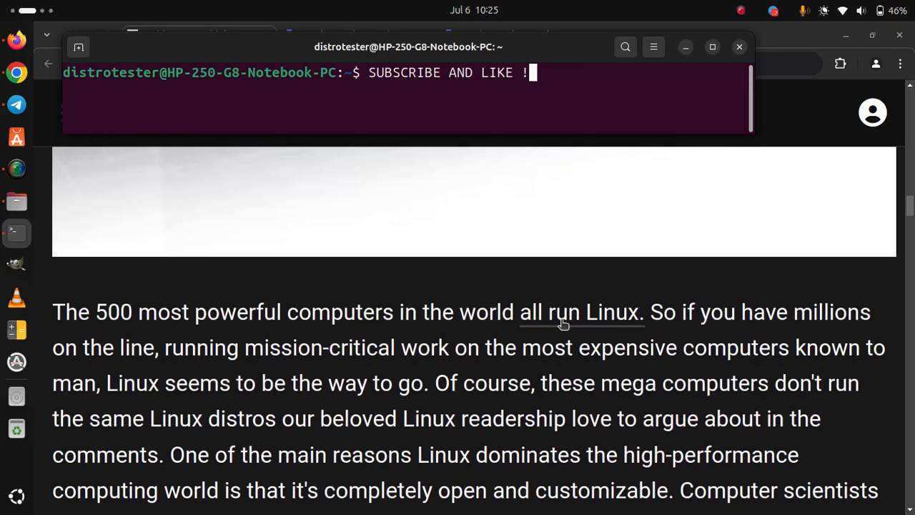
scroll("down", 3)
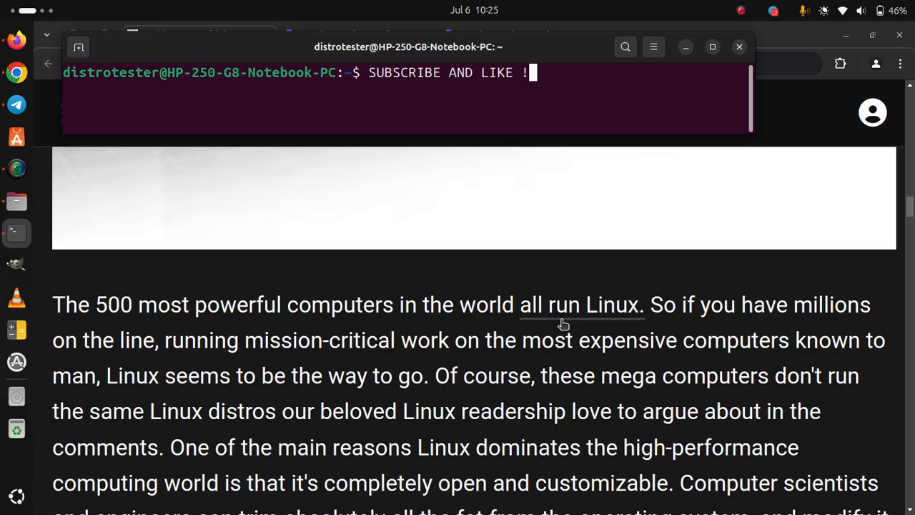
scroll("down", 3)
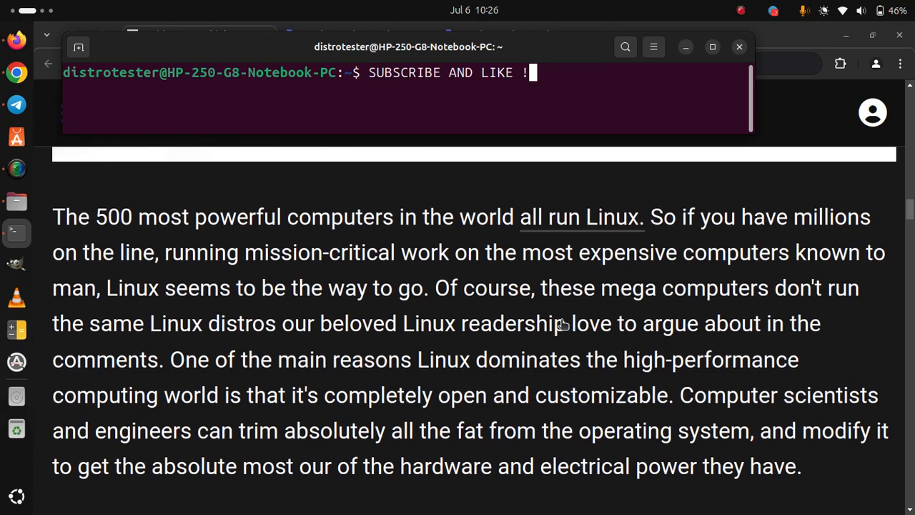
scroll("down", 3)
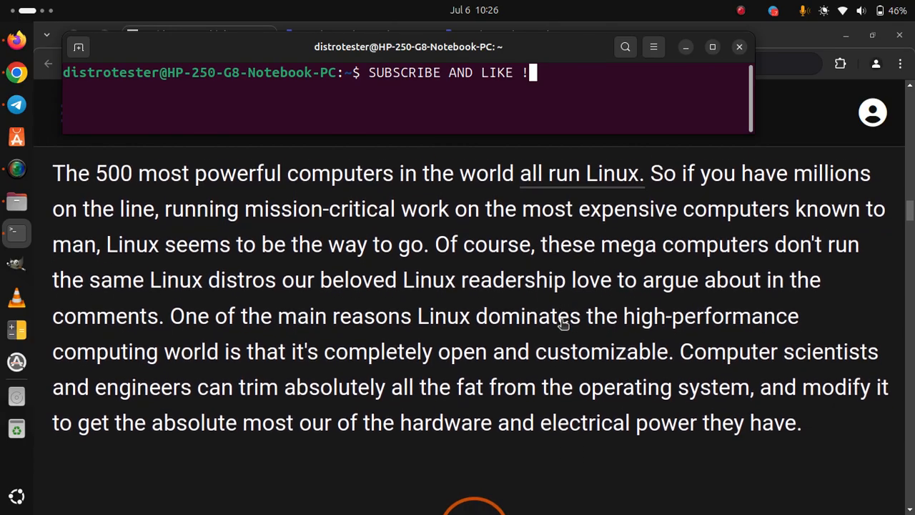
scroll("down", 3)
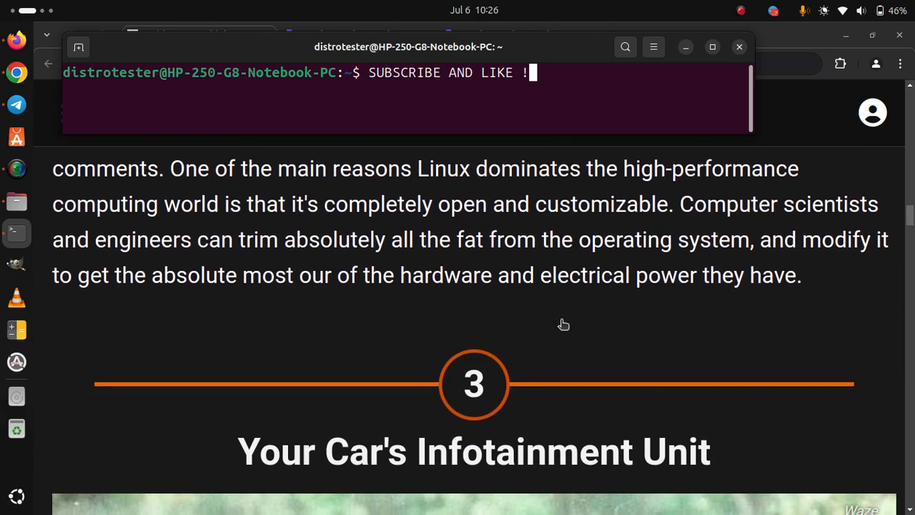
scroll("down", 3)
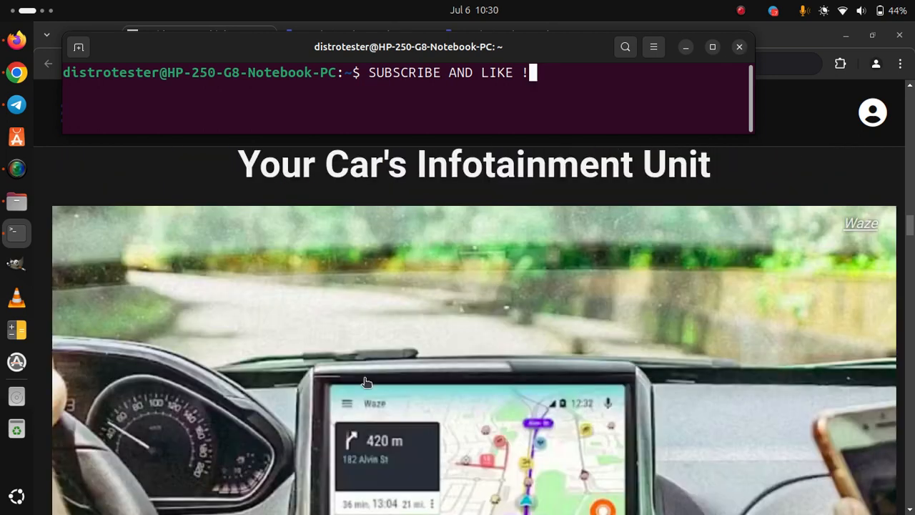
scroll("down", 3)
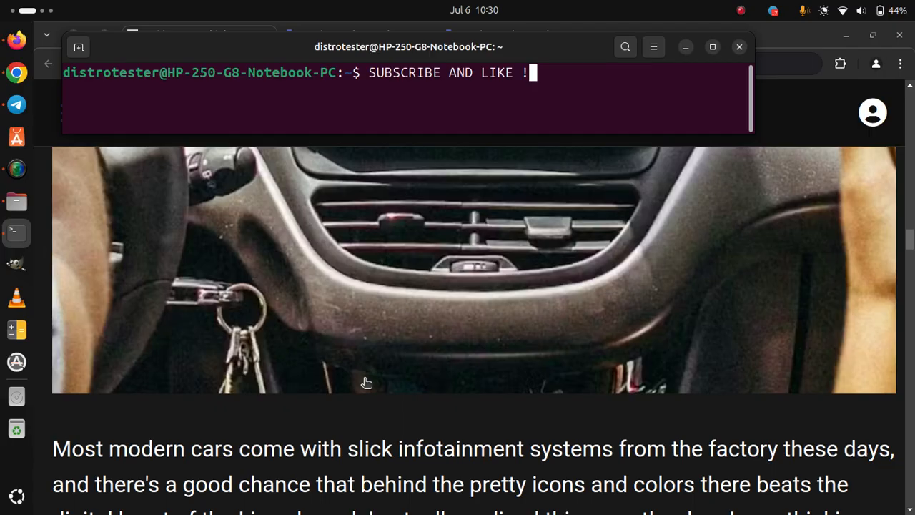
scroll("down", 3)
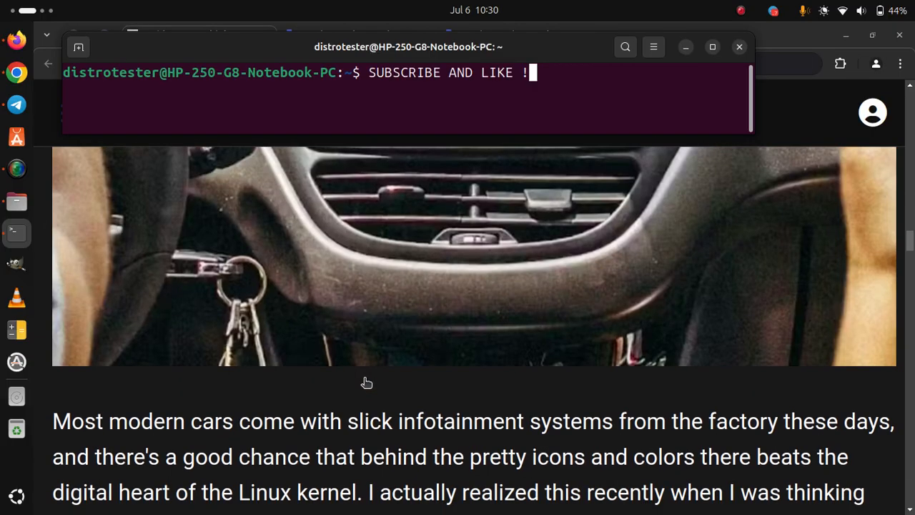
scroll("down", 3)
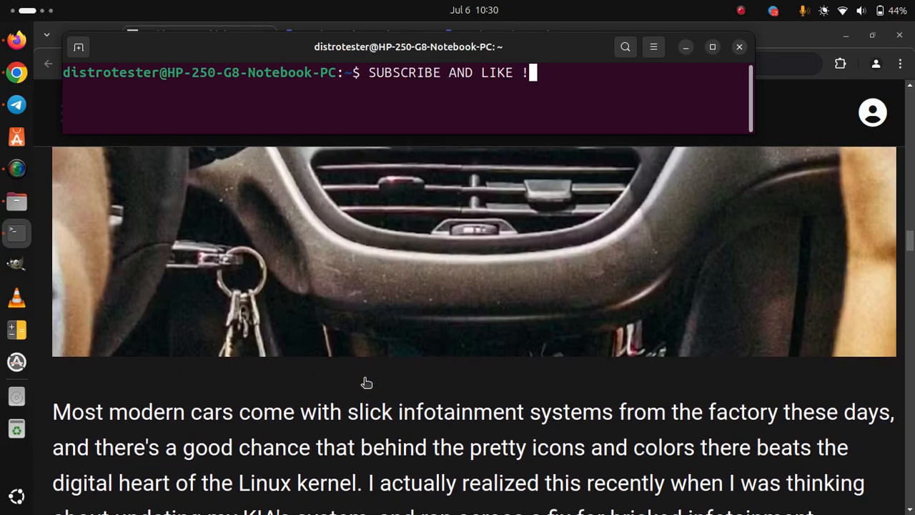
scroll("down", 3)
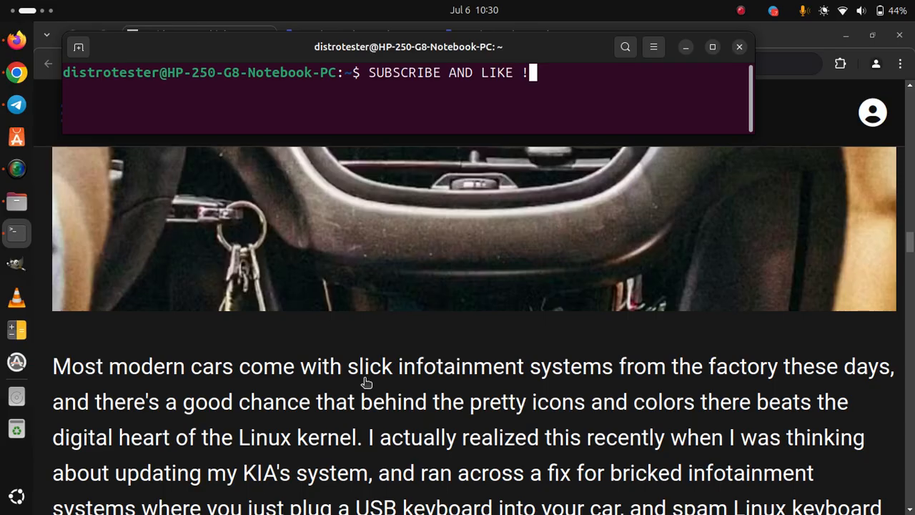
scroll("down", 3)
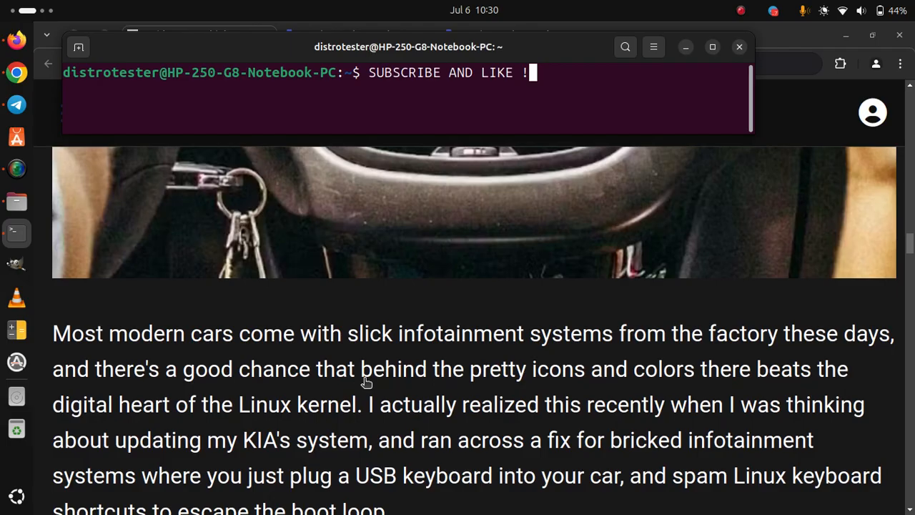
scroll("down", 3)
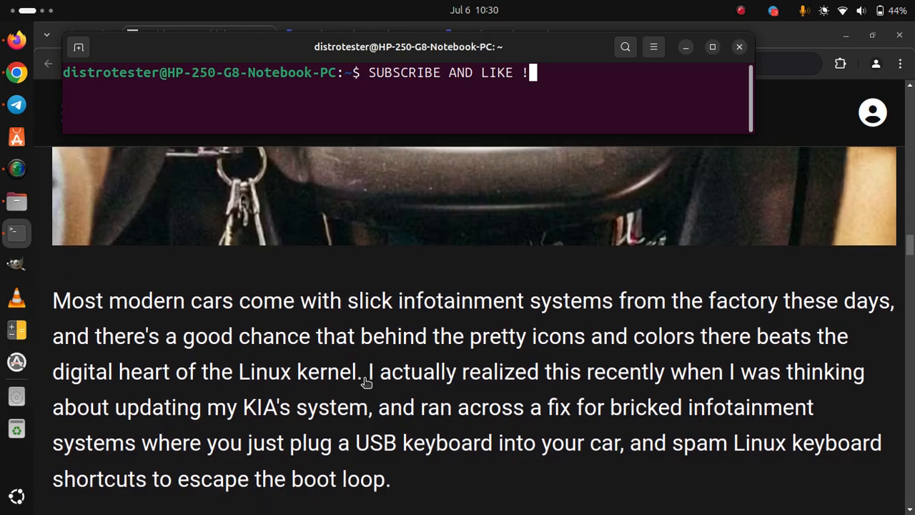
scroll("down", 3)
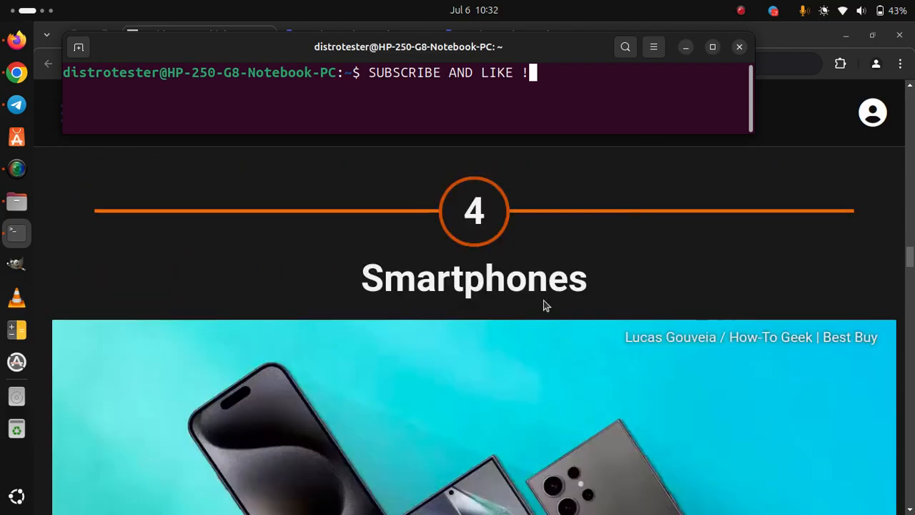
scroll("down", 3)
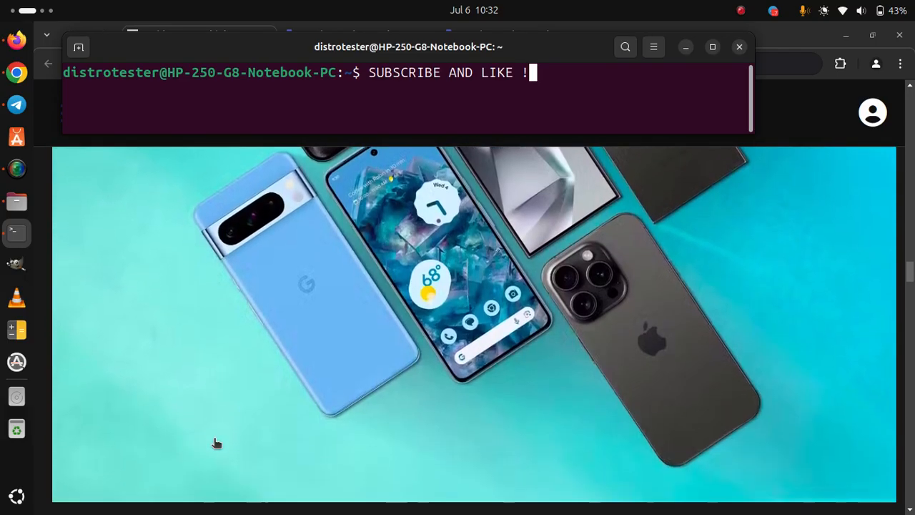
scroll("down", 3)
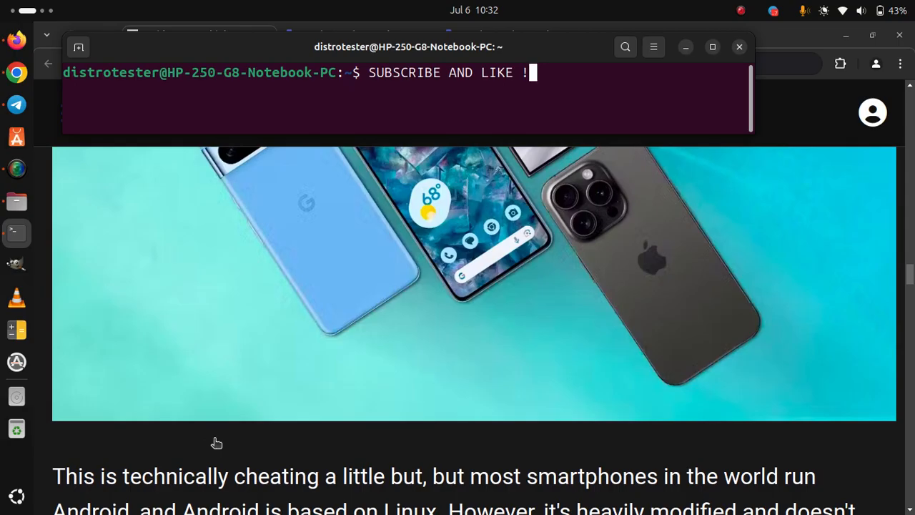
scroll("down", 3)
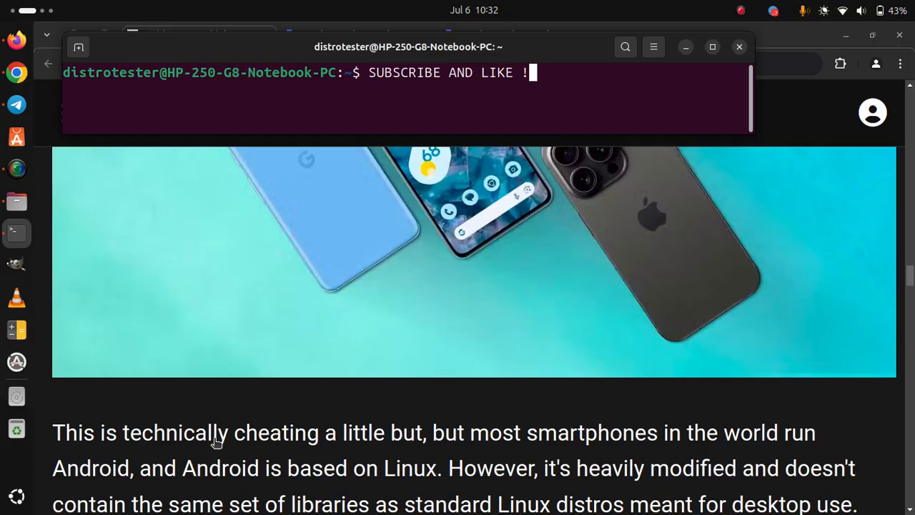
scroll("down", 3)
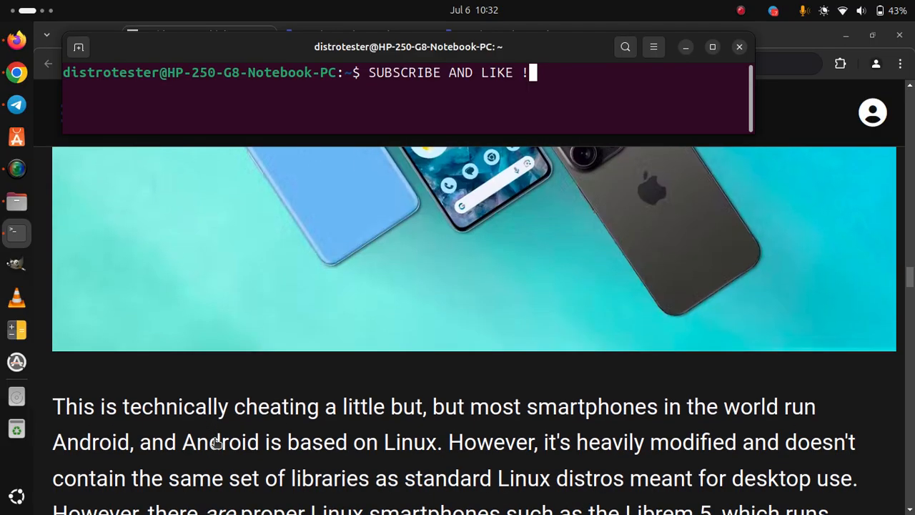
scroll("down", 3)
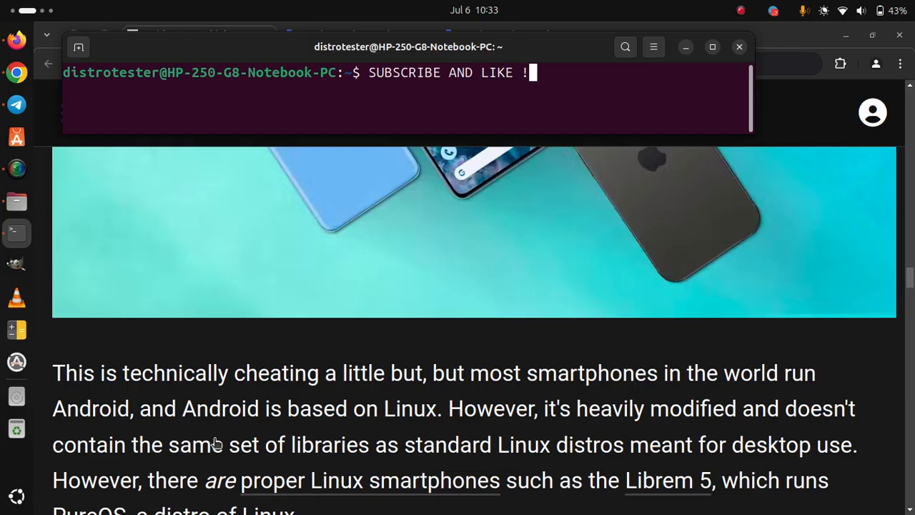
scroll("down", 3)
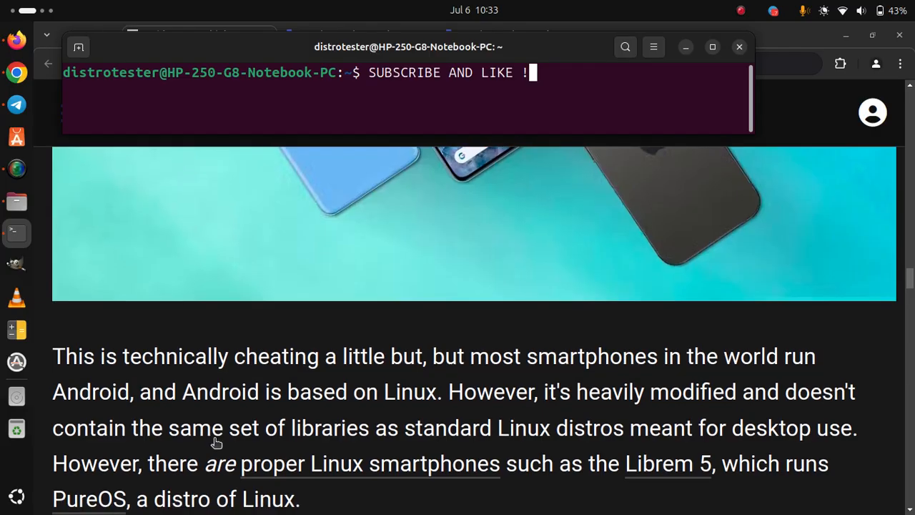
scroll("down", 3)
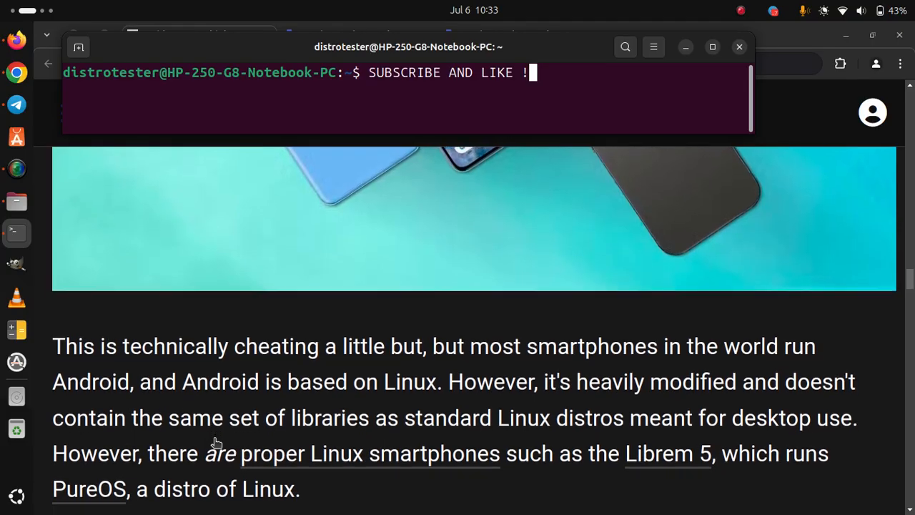
scroll("down", 3)
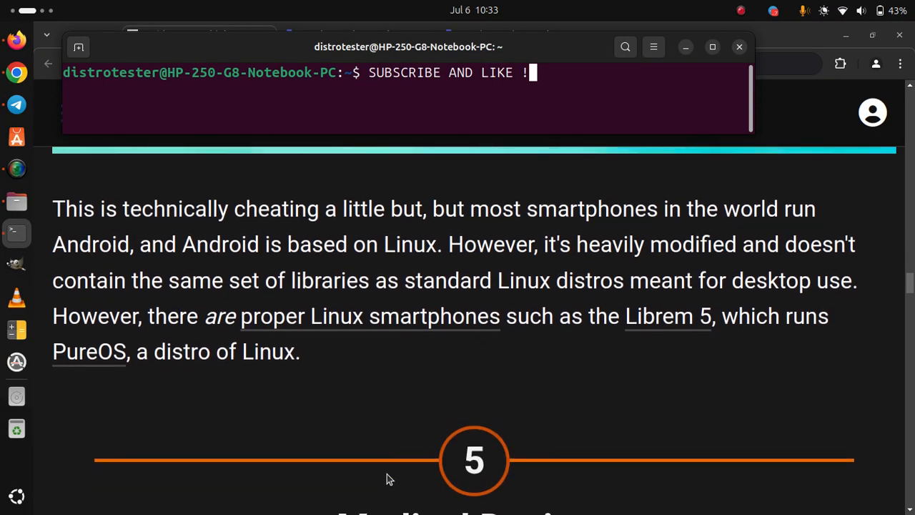
scroll("down", 3)
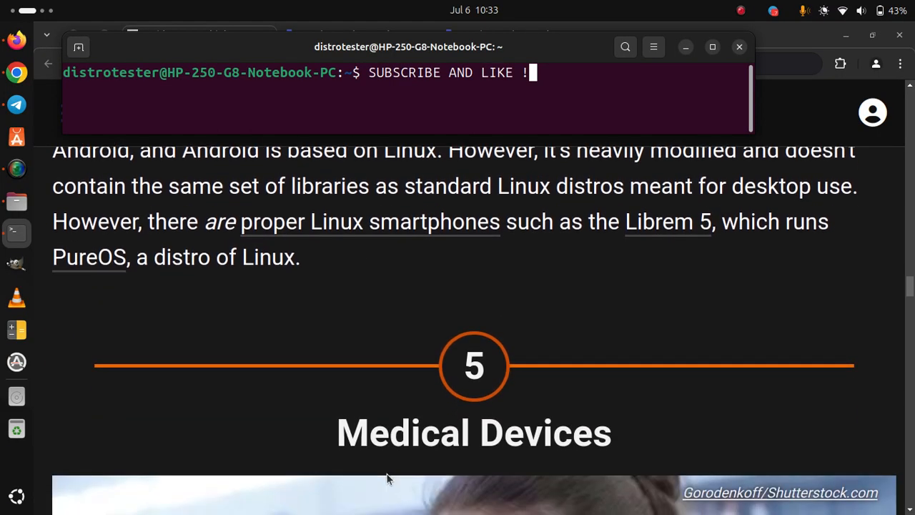
scroll("down", 3)
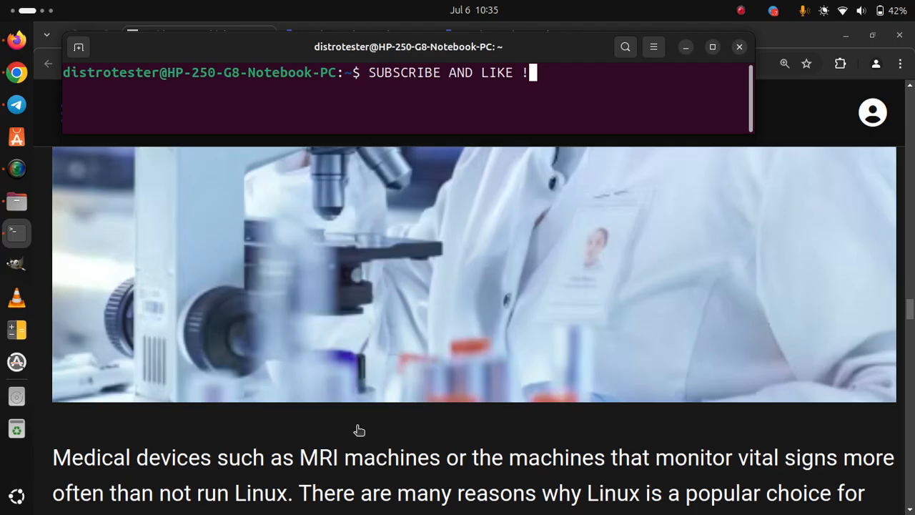
scroll("down", 3)
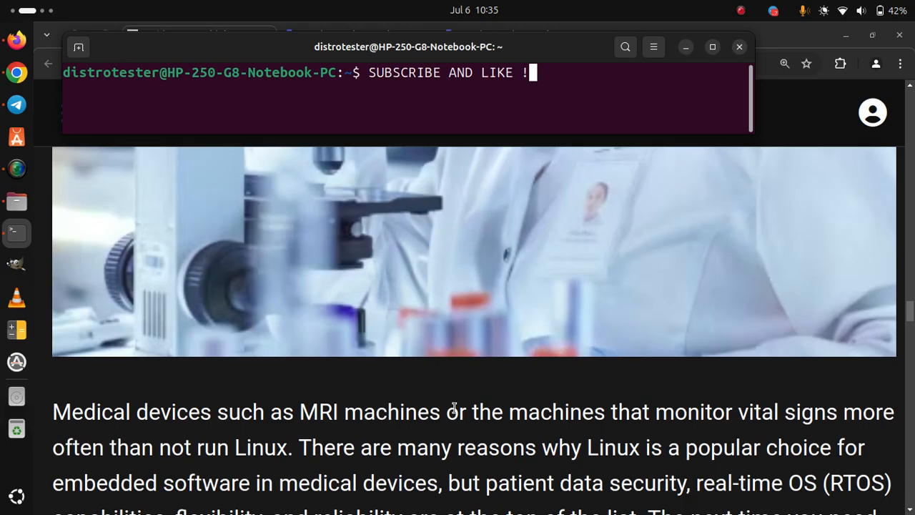
scroll("down", 3)
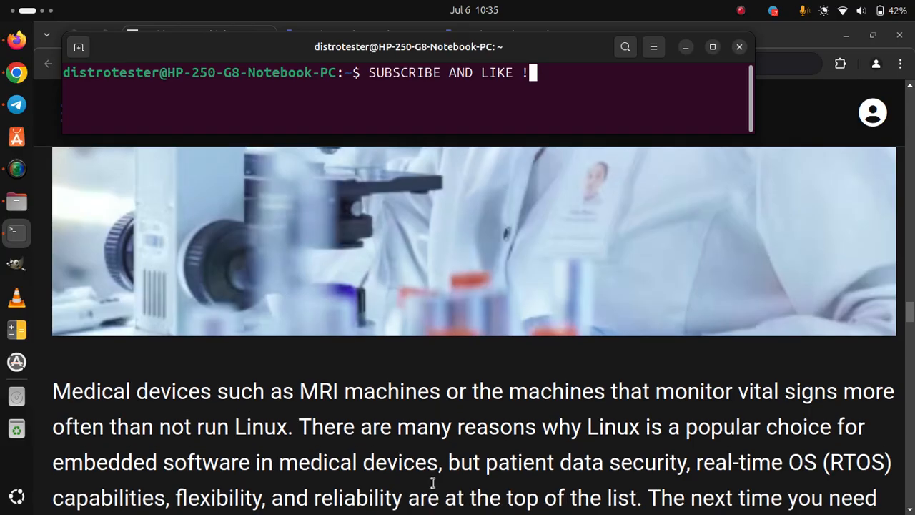
scroll("down", 3)
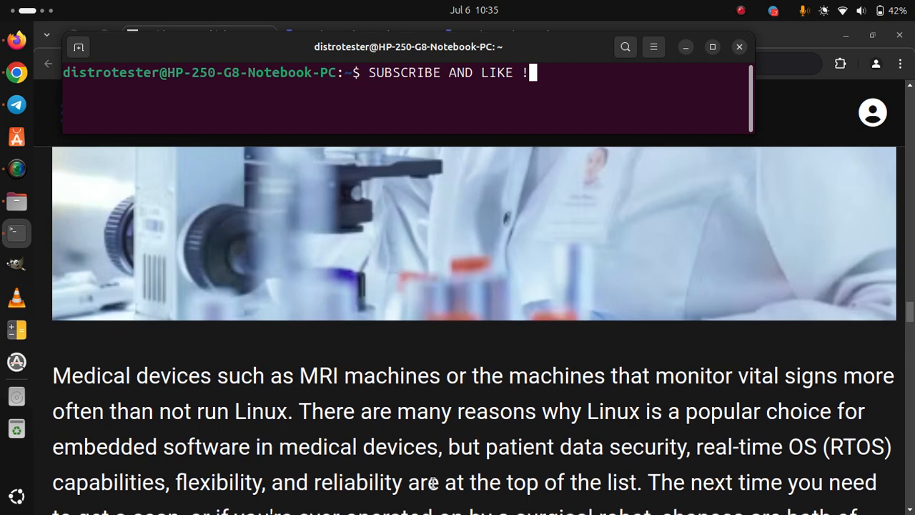
scroll("down", 3)
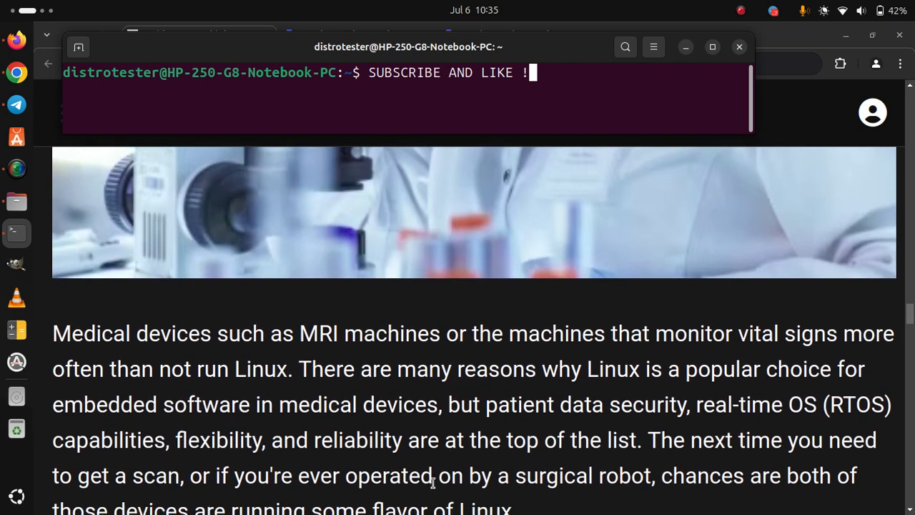
scroll("down", 3)
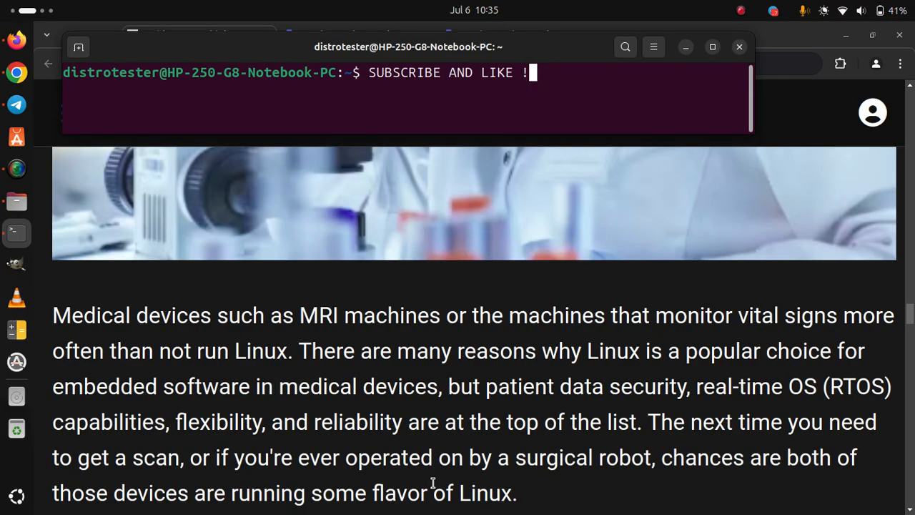
scroll("down", 3)
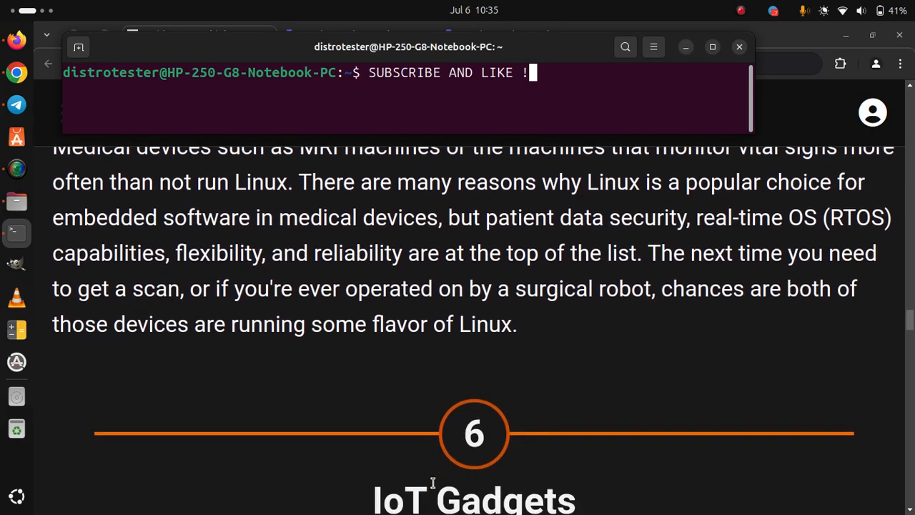
scroll("down", 3)
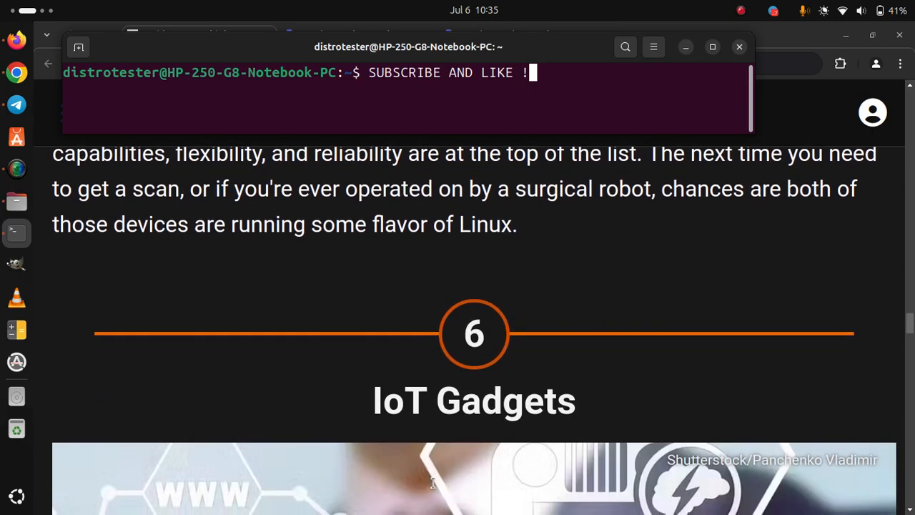
scroll("down", 3)
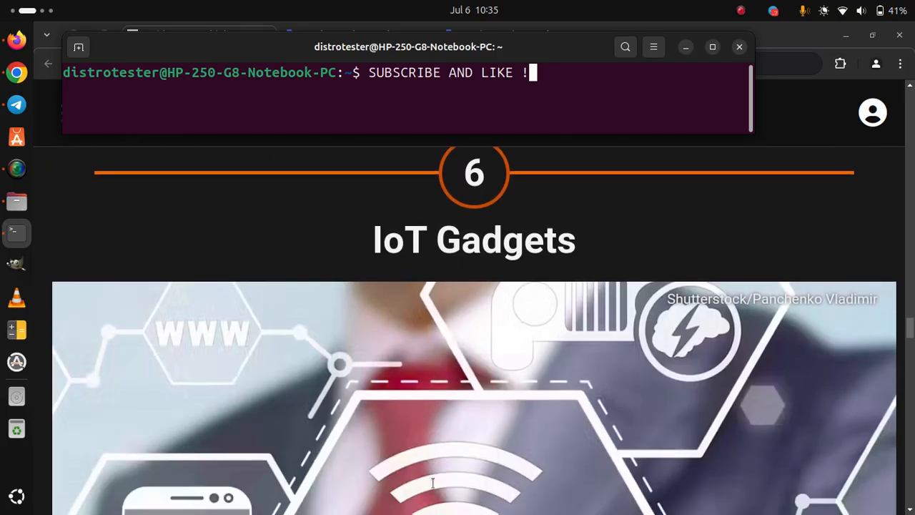
scroll("down", 3)
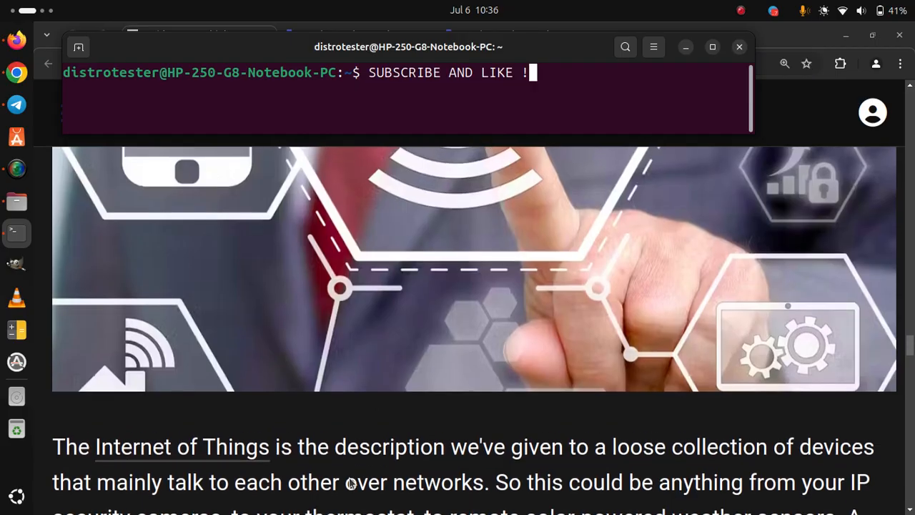
scroll("down", 3)
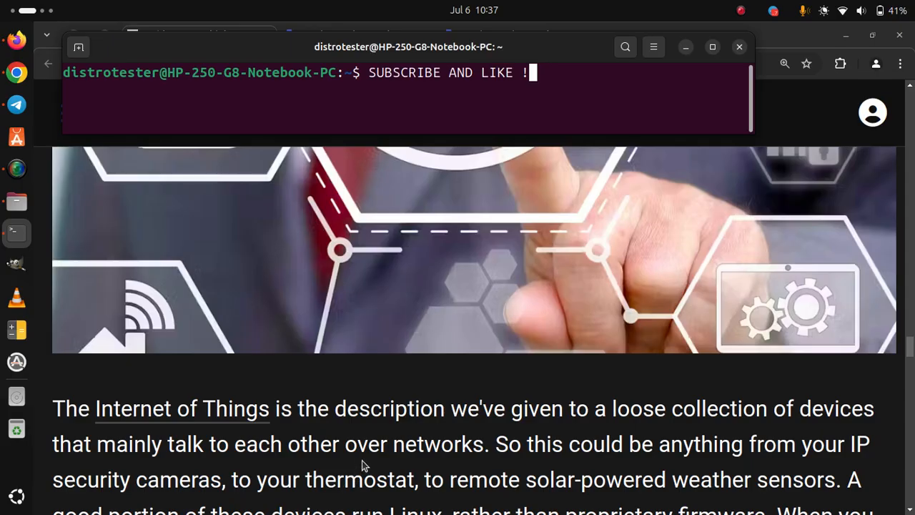
scroll("down", 3)
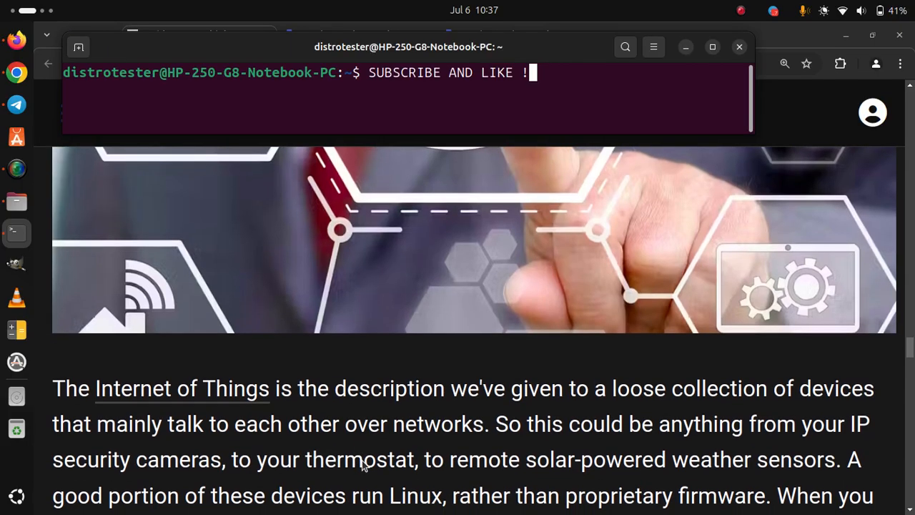
scroll("down", 3)
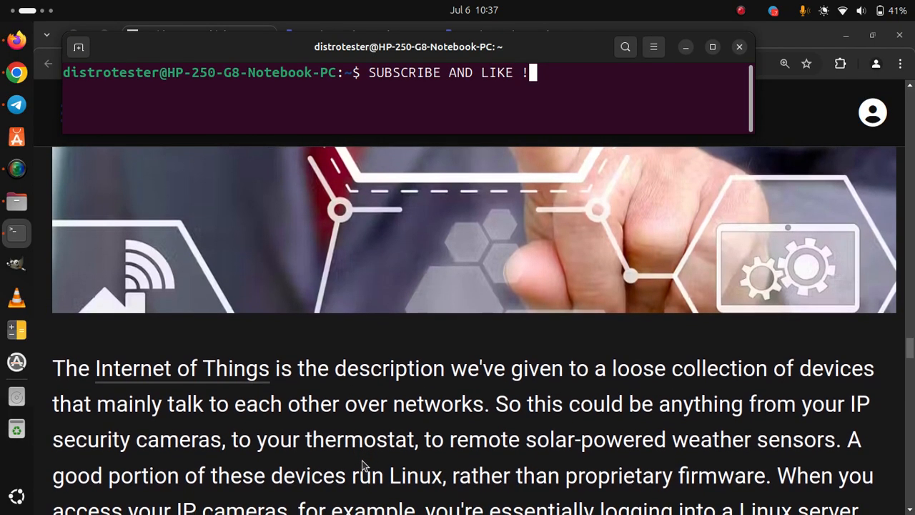
scroll("down", 3)
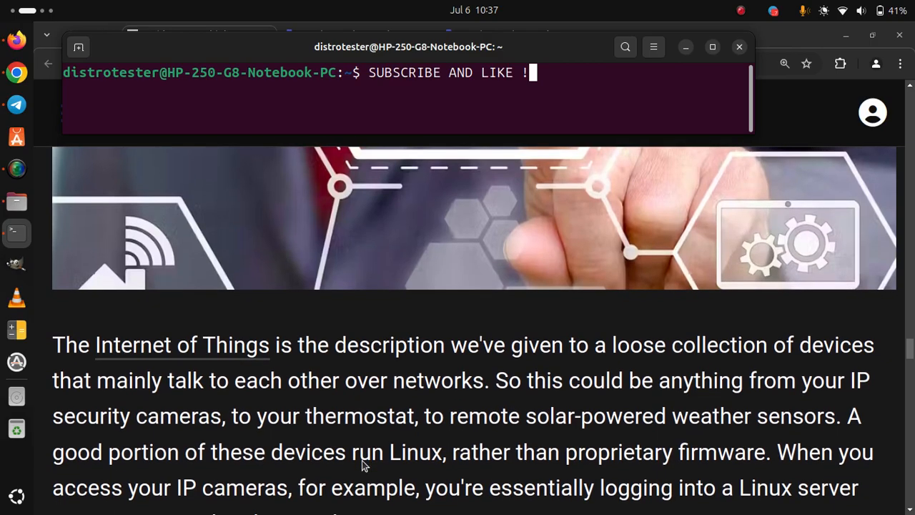
mouse_move(420, 459)
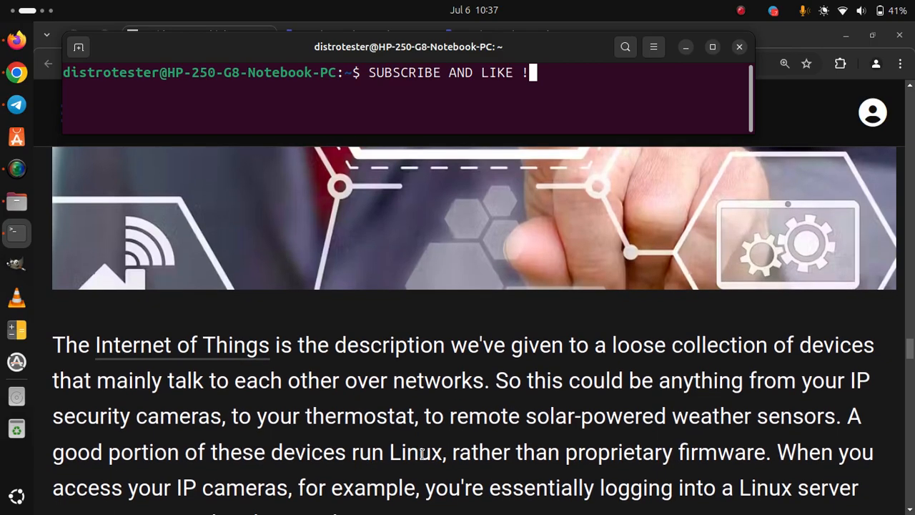
mouse_move(676, 463)
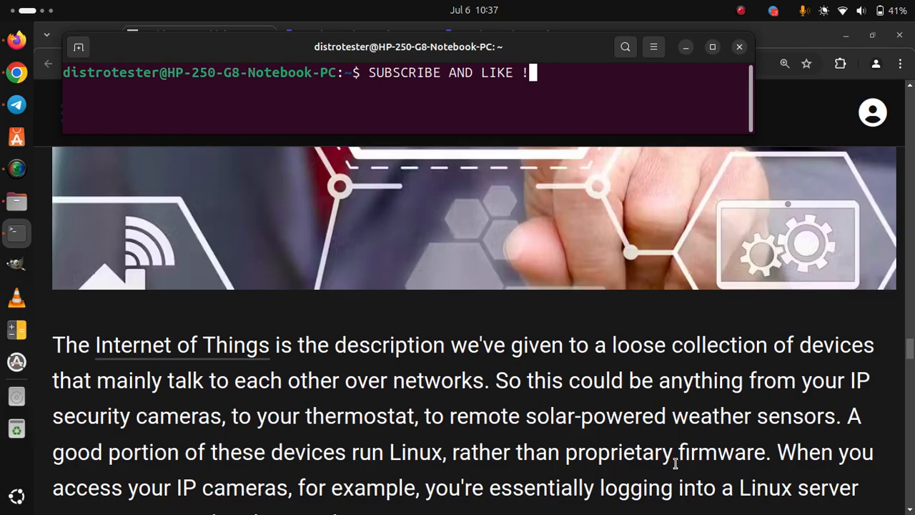
mouse_move(400, 449)
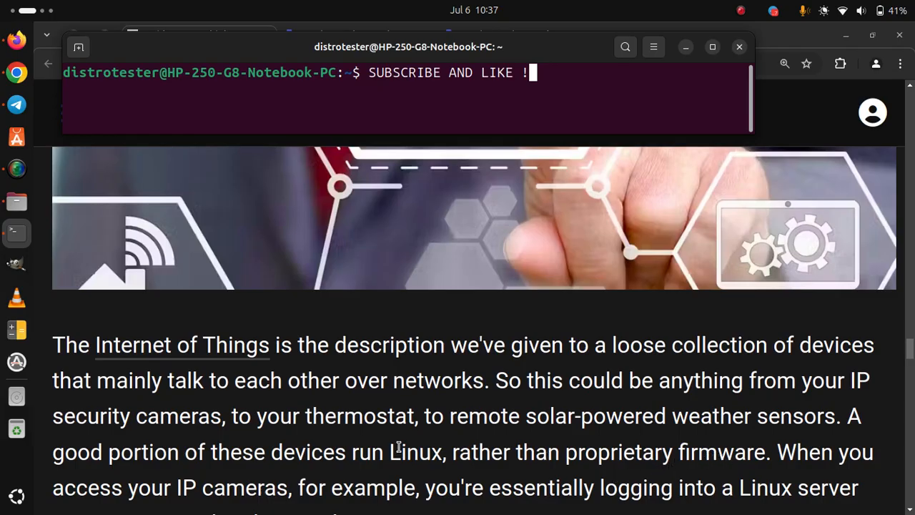
mouse_move(315, 485)
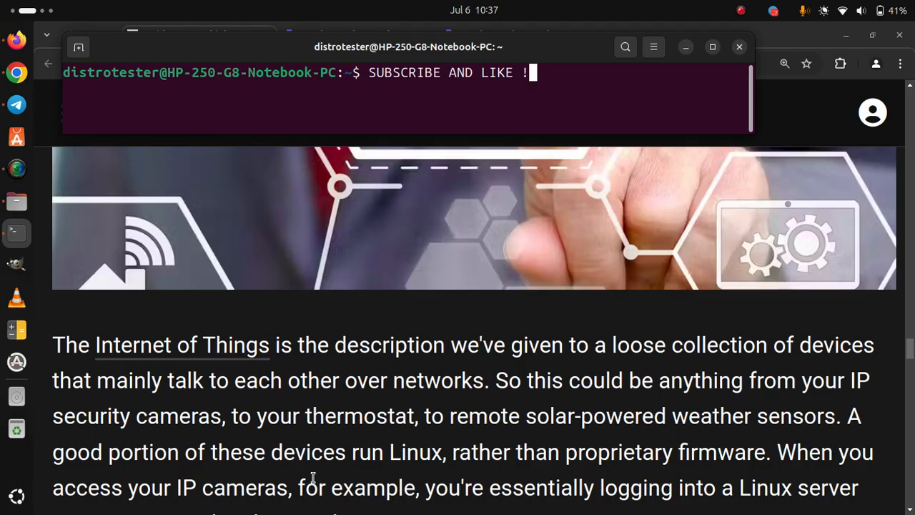
scroll("down", 3)
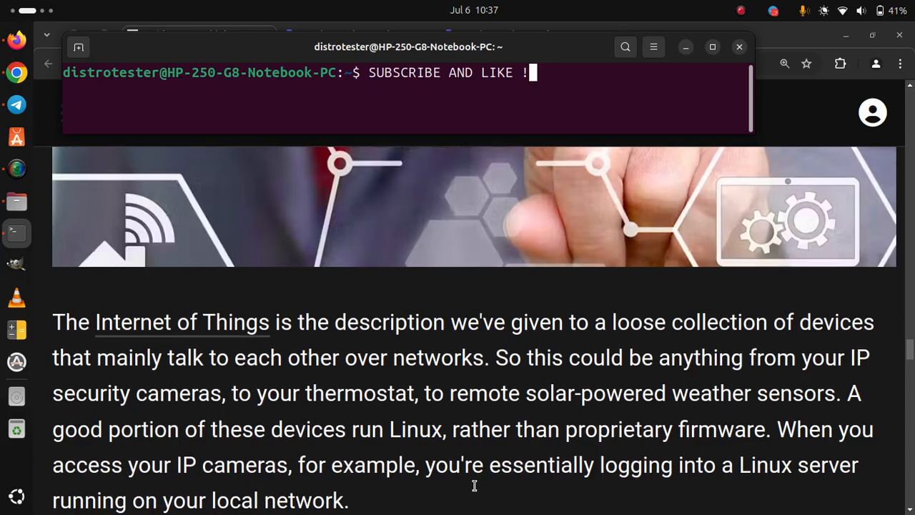
scroll("down", 3)
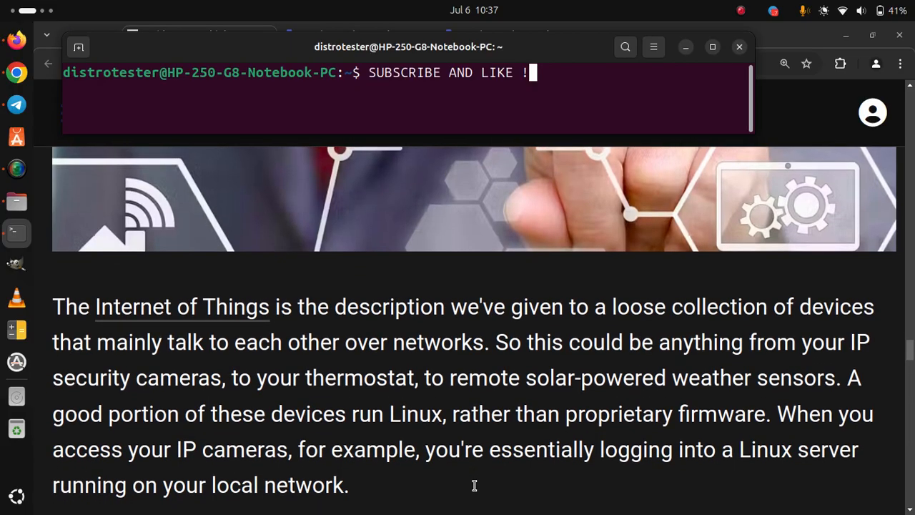
scroll("down", 3)
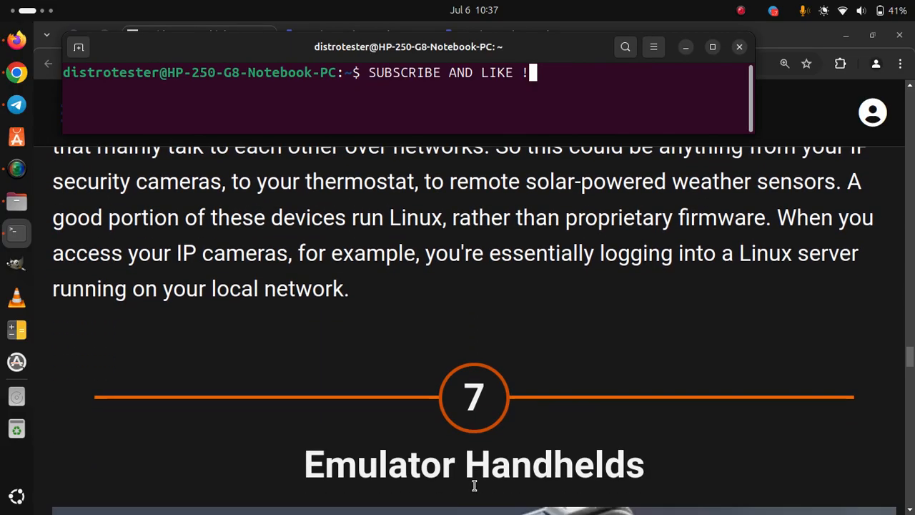
scroll("down", 3)
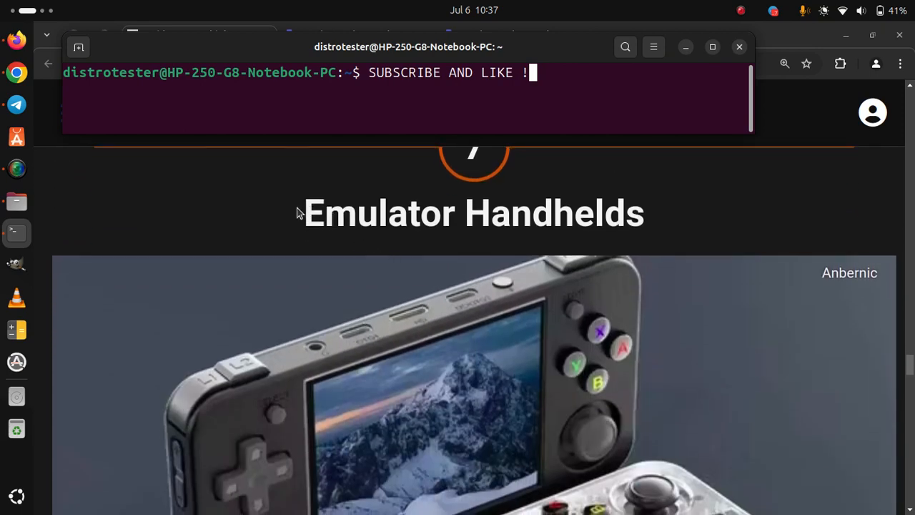
scroll("down", 3)
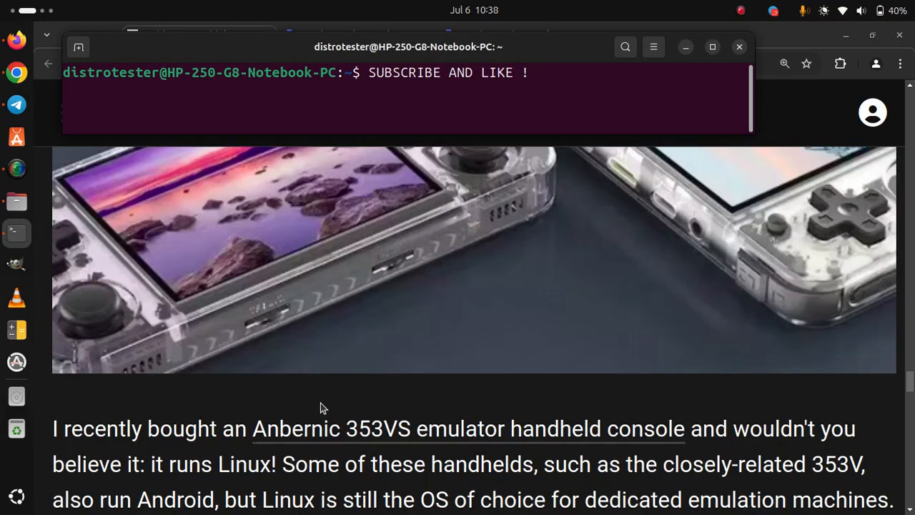
mouse_move(377, 399)
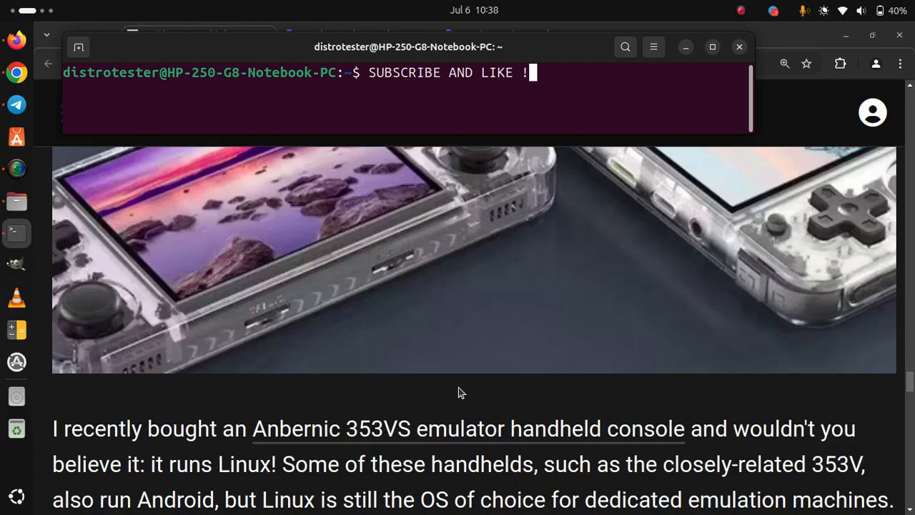
scroll("down", 3)
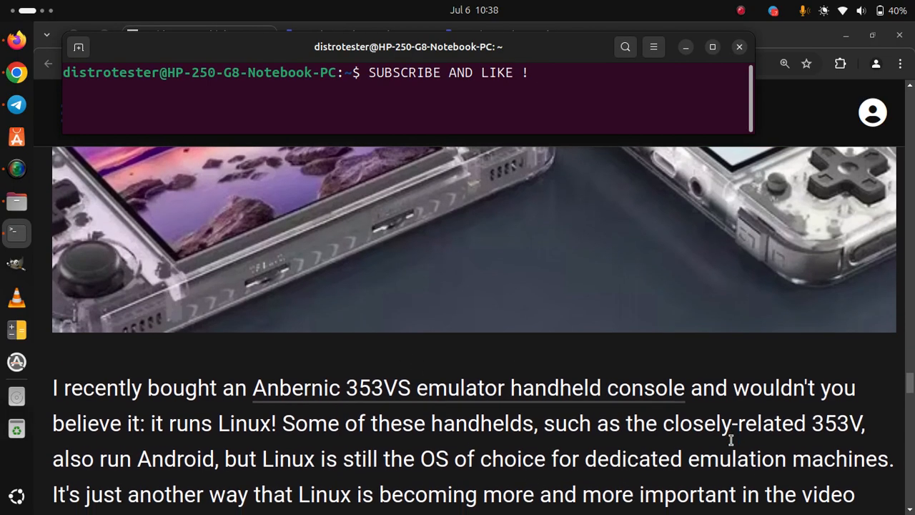
scroll("down", 3)
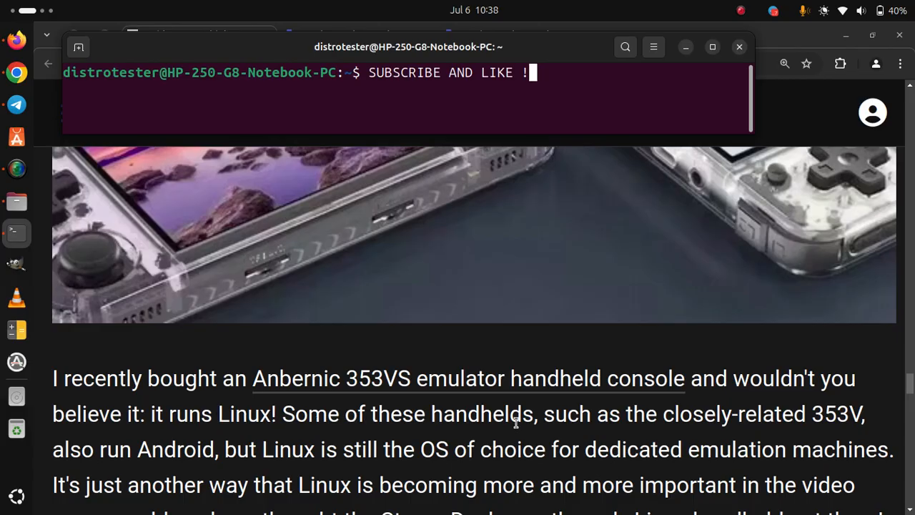
mouse_move(733, 425)
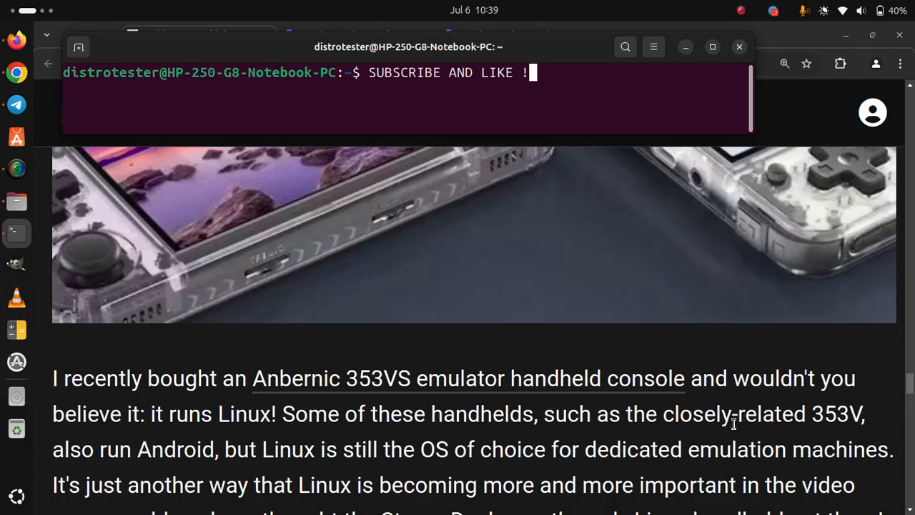
mouse_move(100, 481)
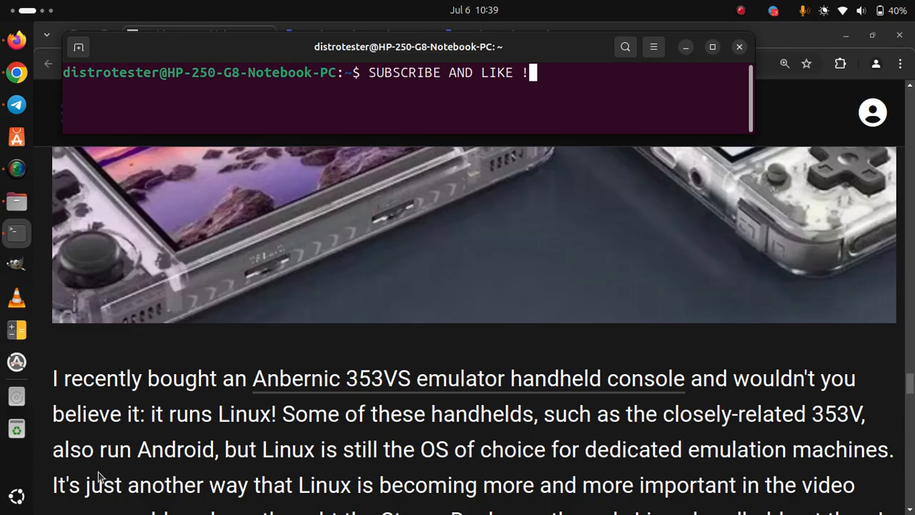
mouse_move(228, 463)
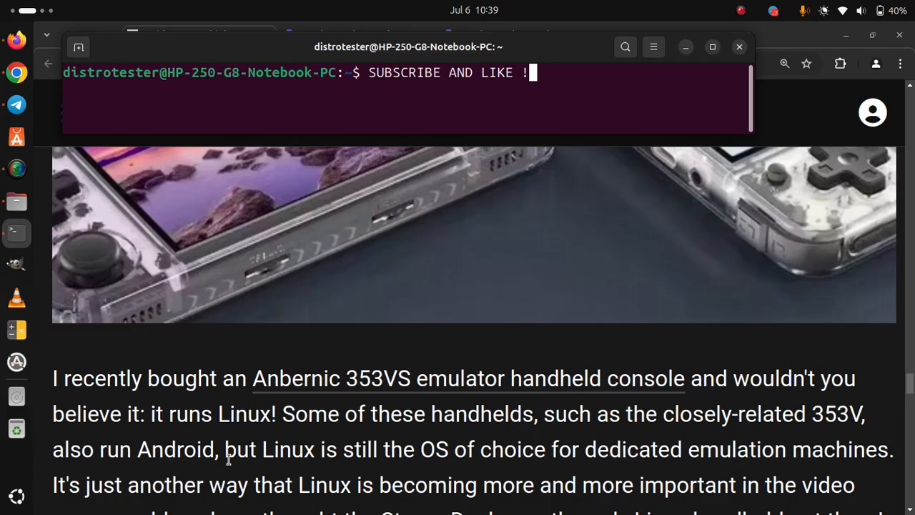
mouse_move(454, 456)
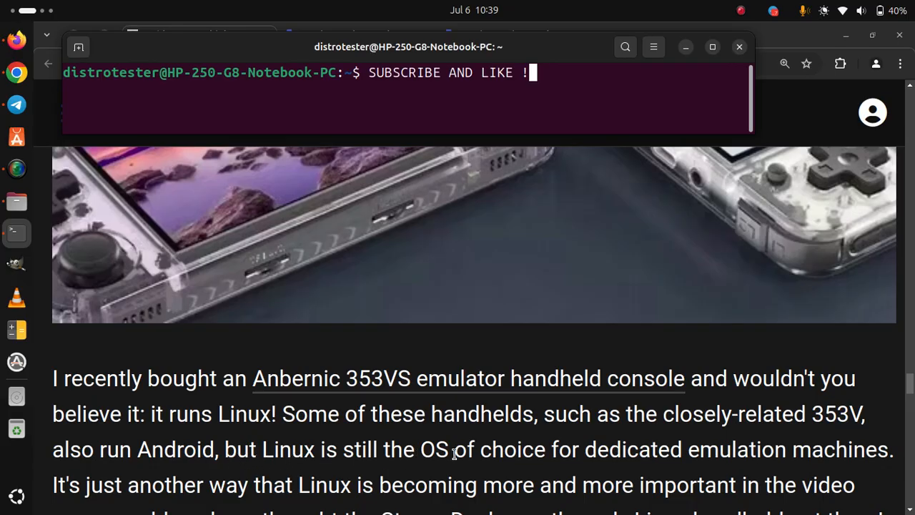
mouse_move(693, 453)
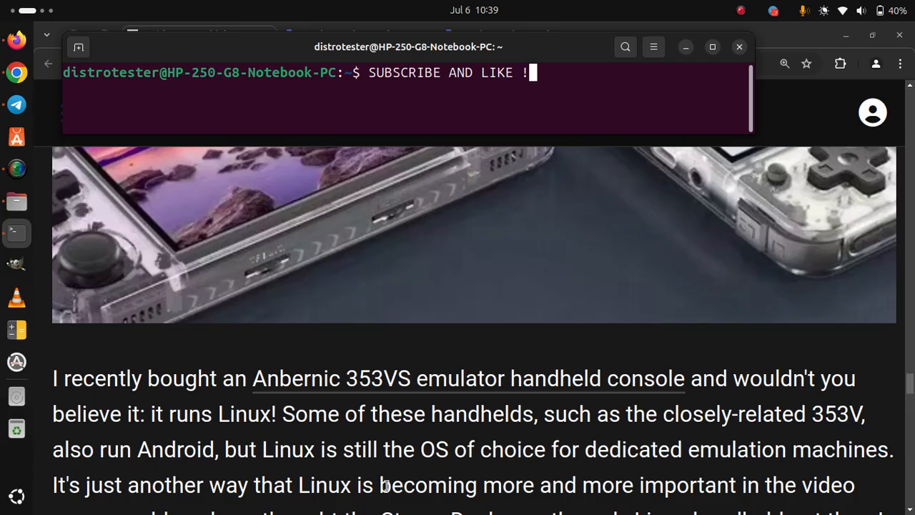
scroll("down", 3)
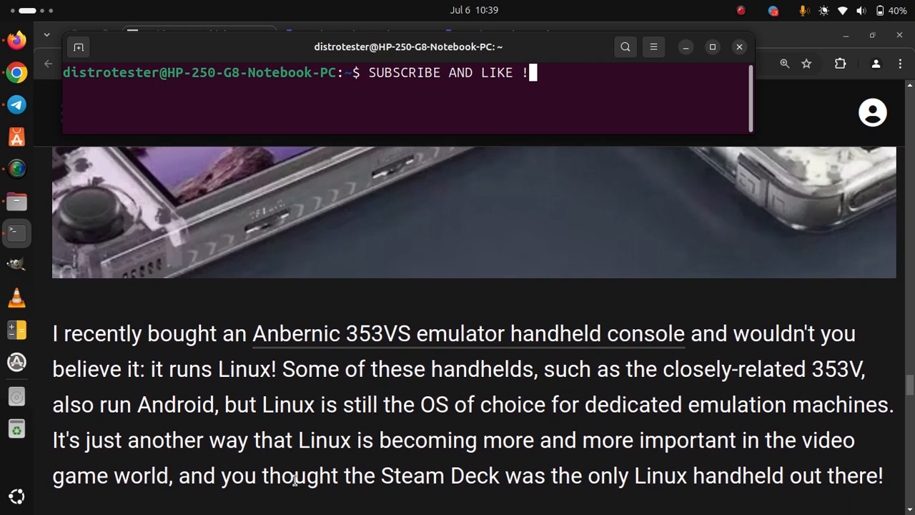
mouse_move(512, 474)
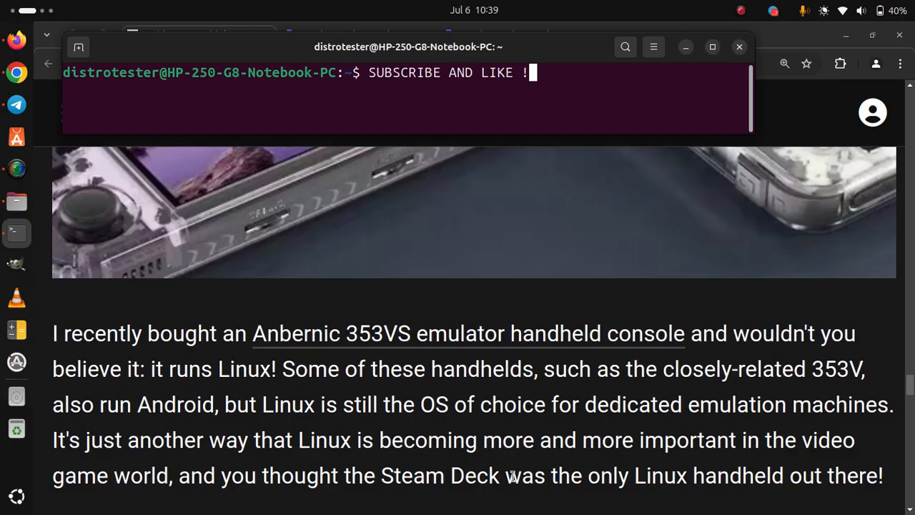
scroll("down", 3)
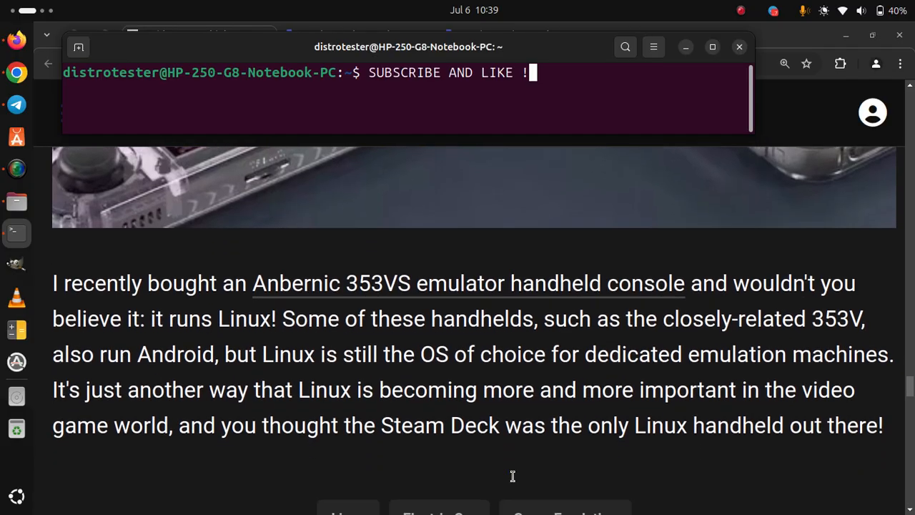